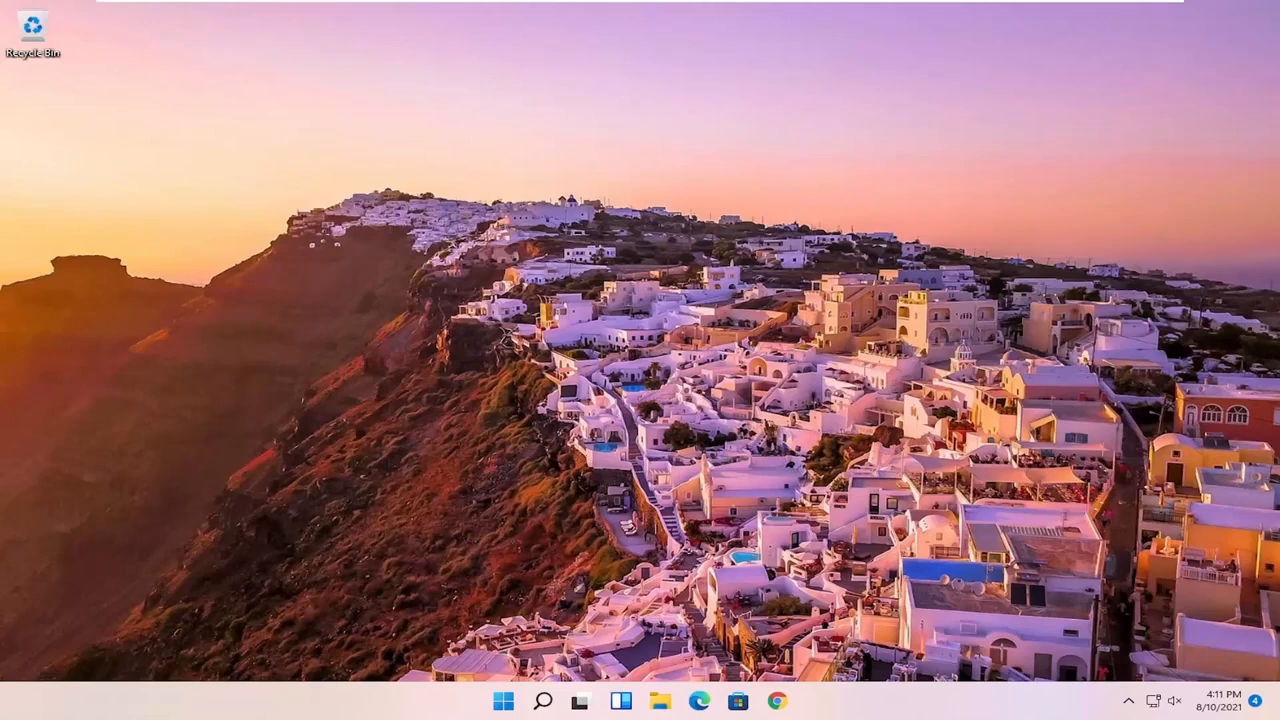
pyautogui.moveTo(896, 632)
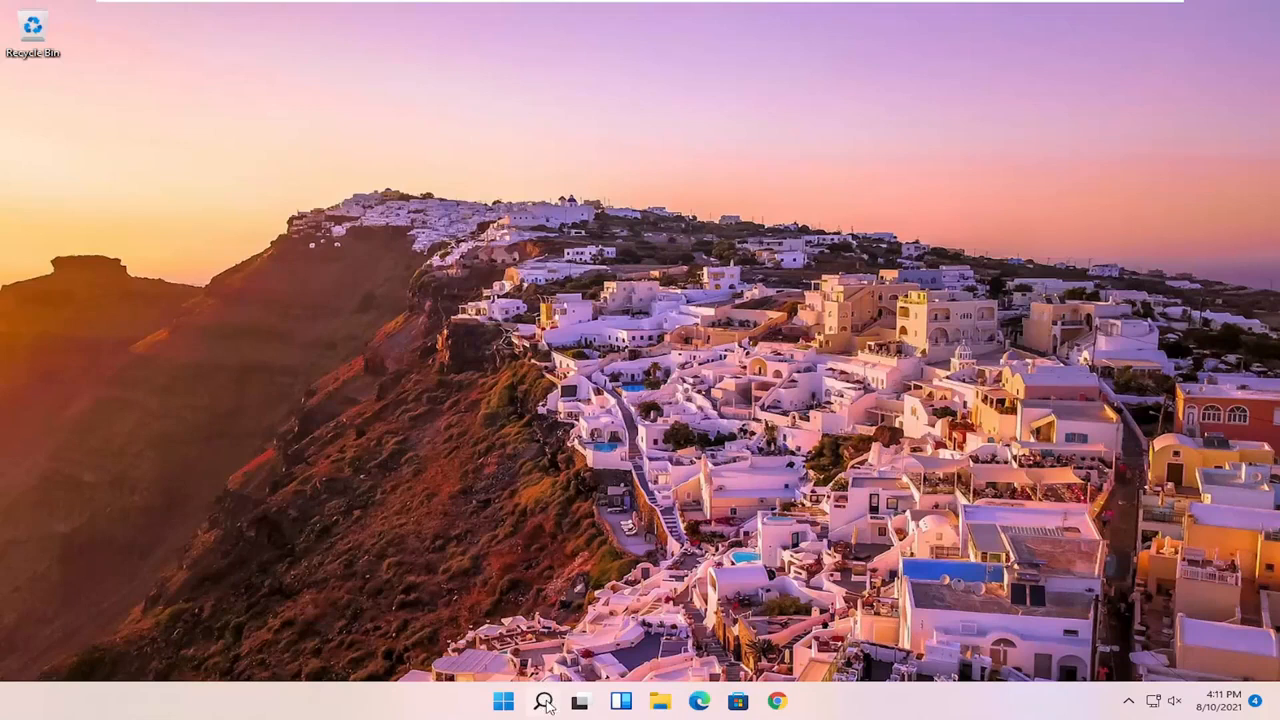
# Step: Launch Voice Recorder from taskbar search so the microphone permission prompt appears
pyautogui.click(544, 700)
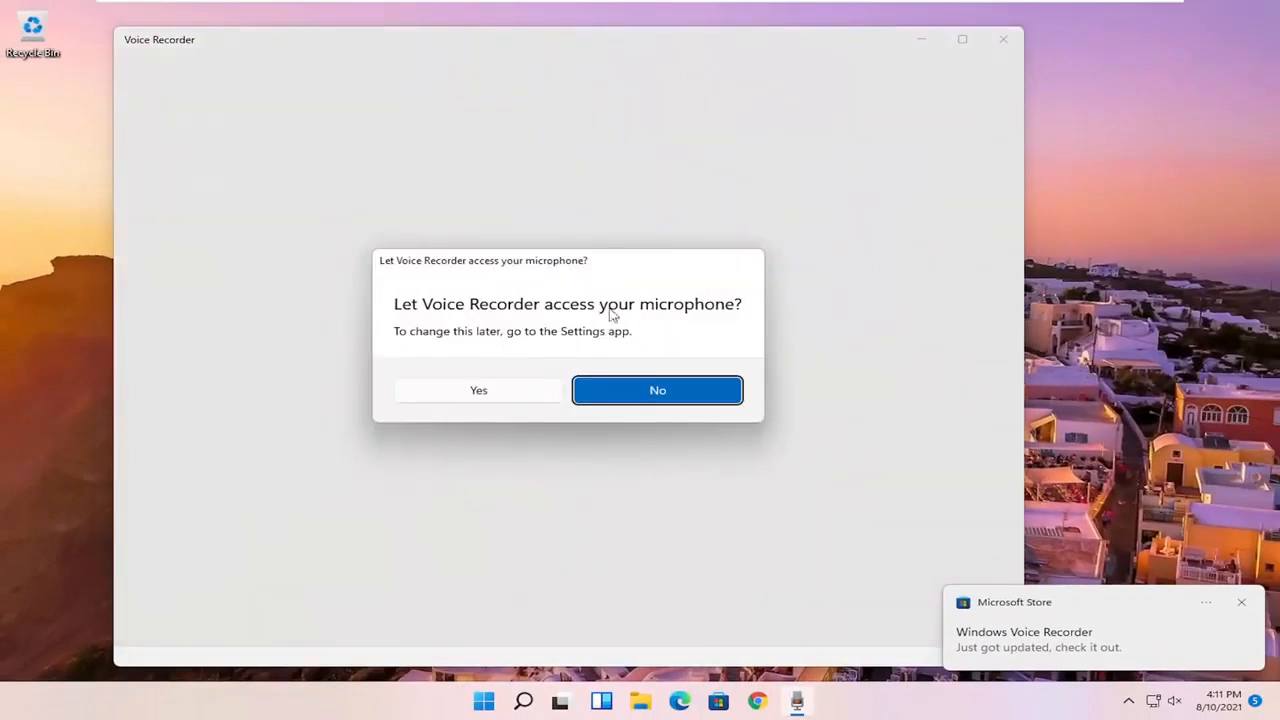
pyautogui.moveTo(624, 332)
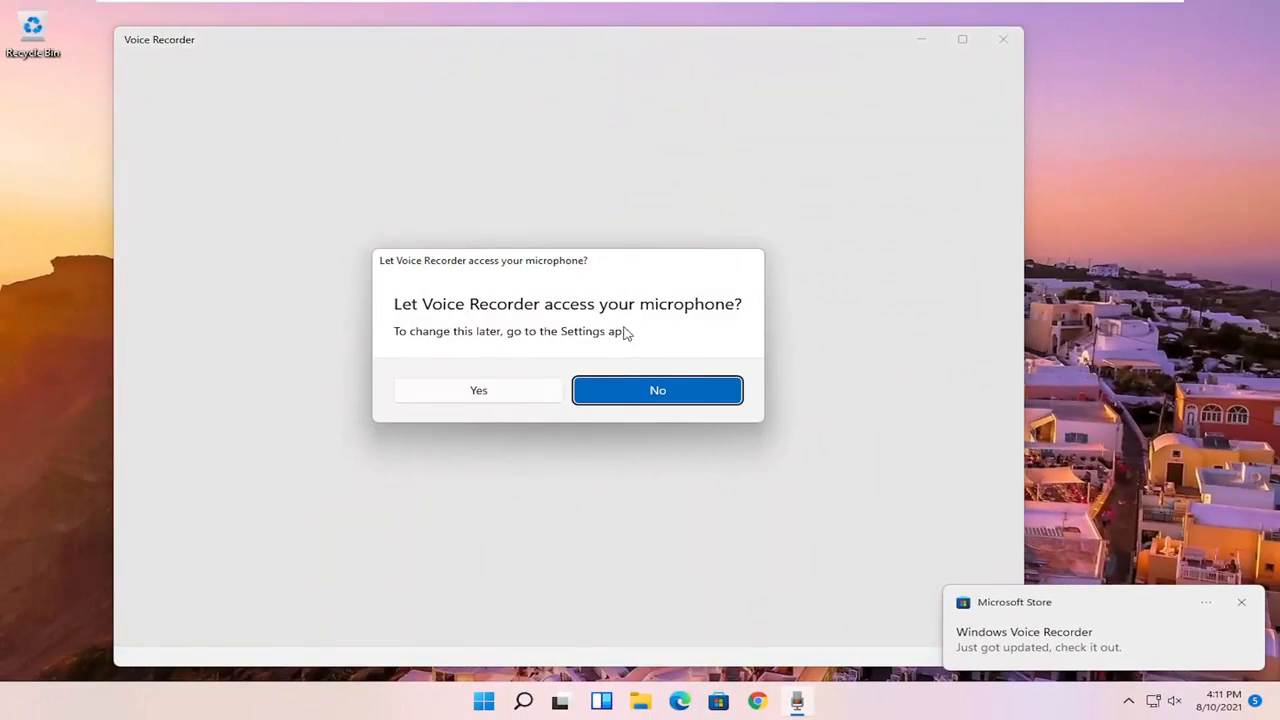
# Step: Grant microphone access, start recording and add markers at 0:08, 0:10 and 0:11
pyautogui.click(478, 390)
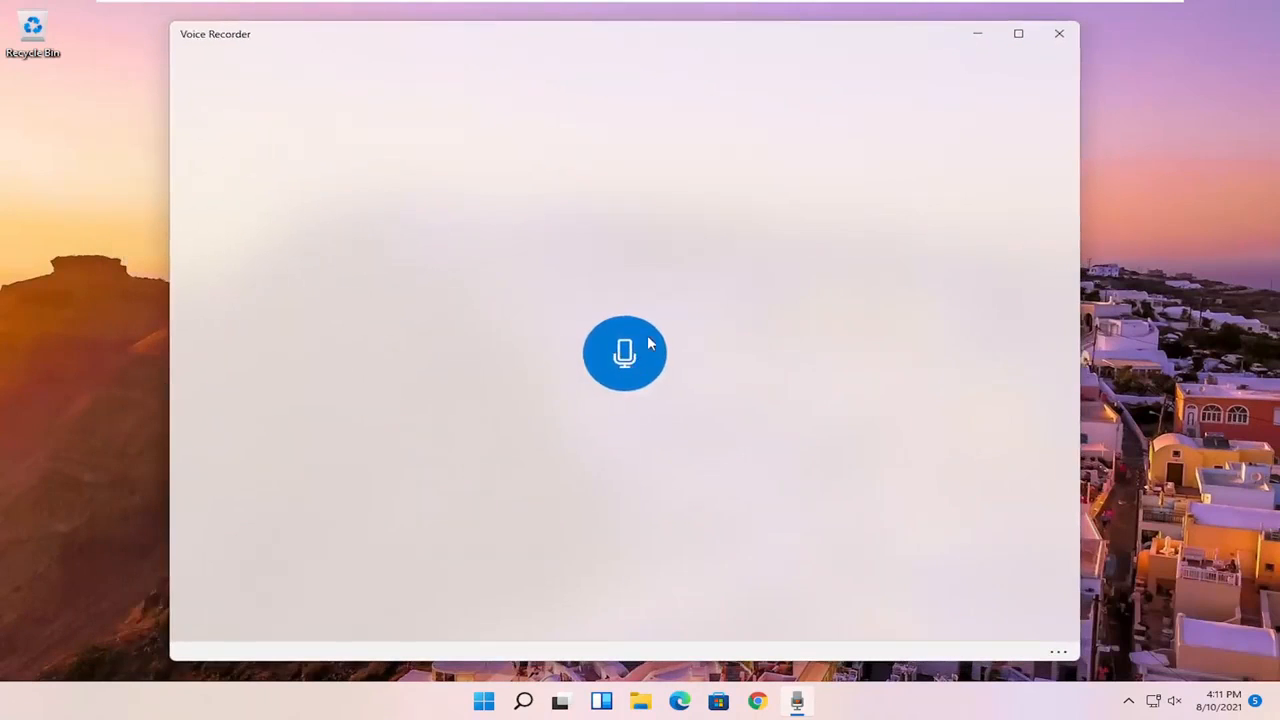
pyautogui.moveTo(476, 404)
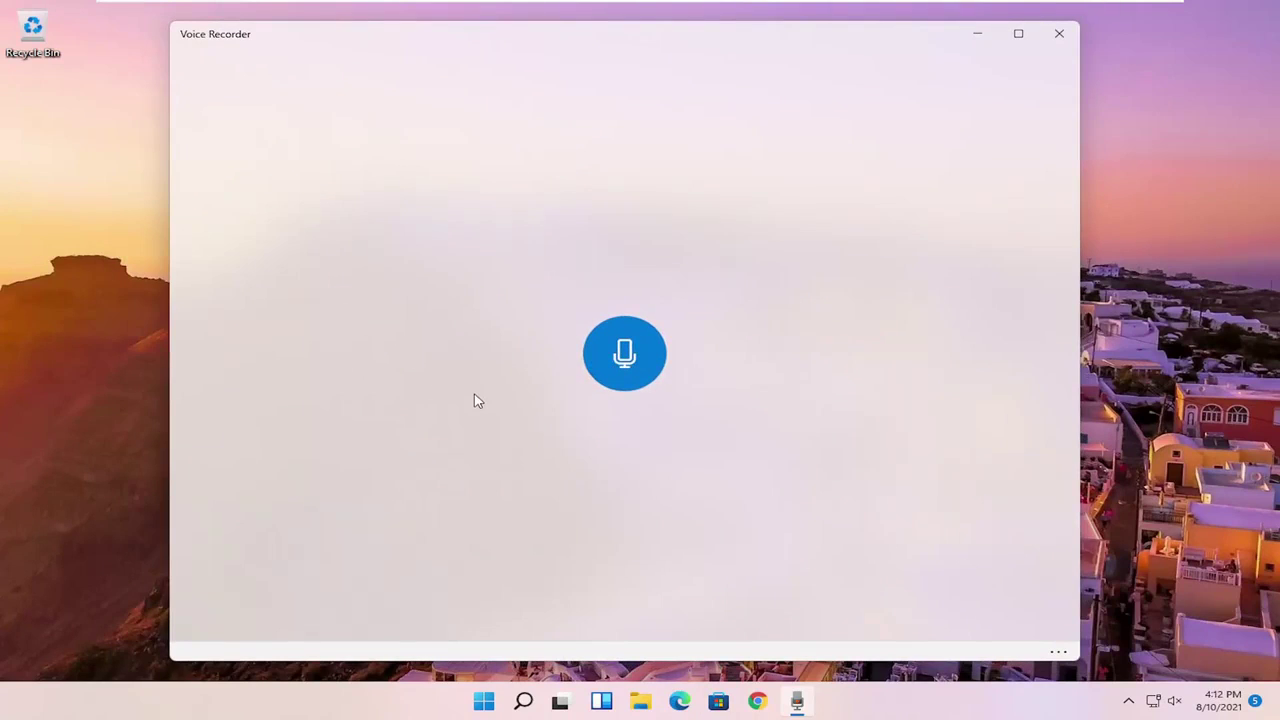
pyautogui.click(624, 352)
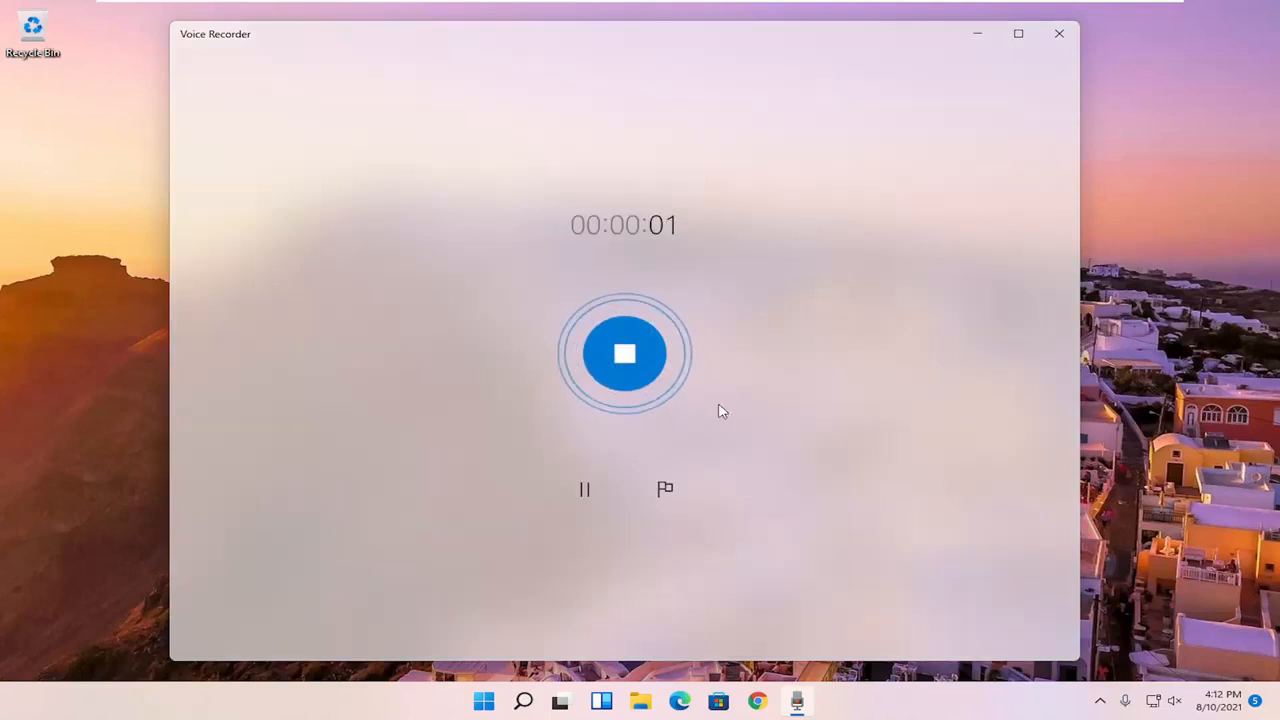
pyautogui.moveTo(596, 422)
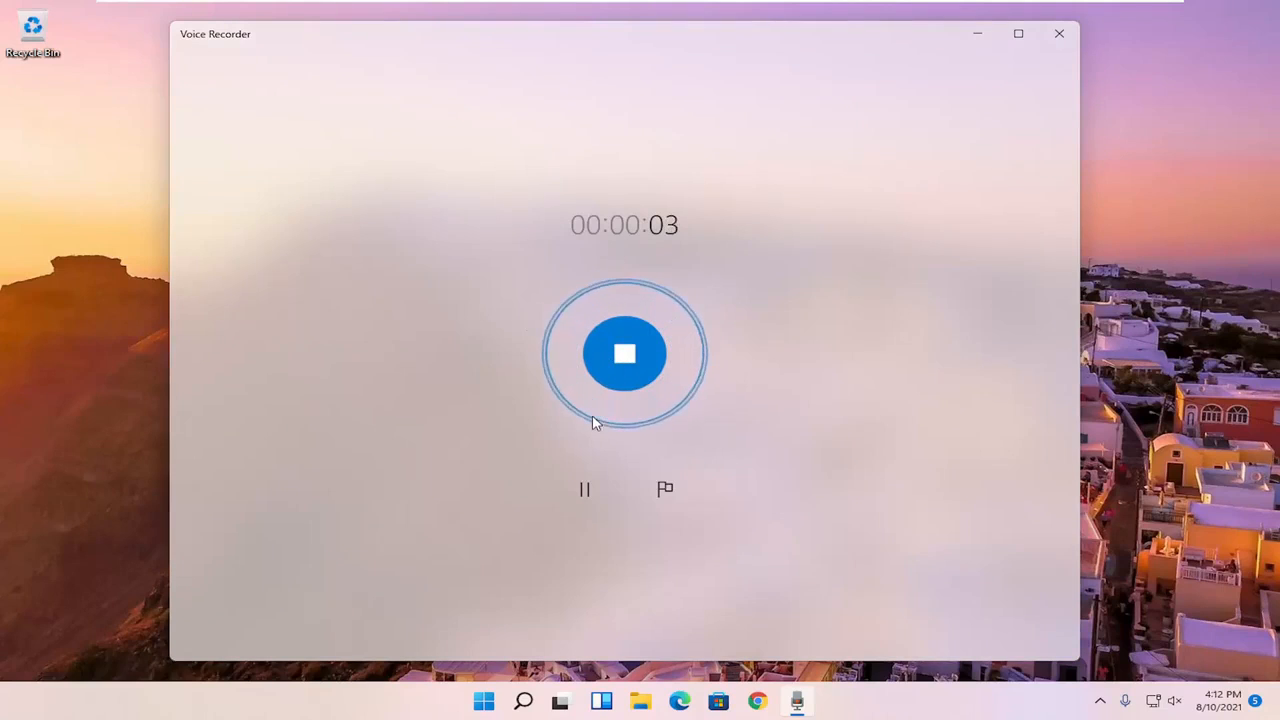
pyautogui.moveTo(664, 488)
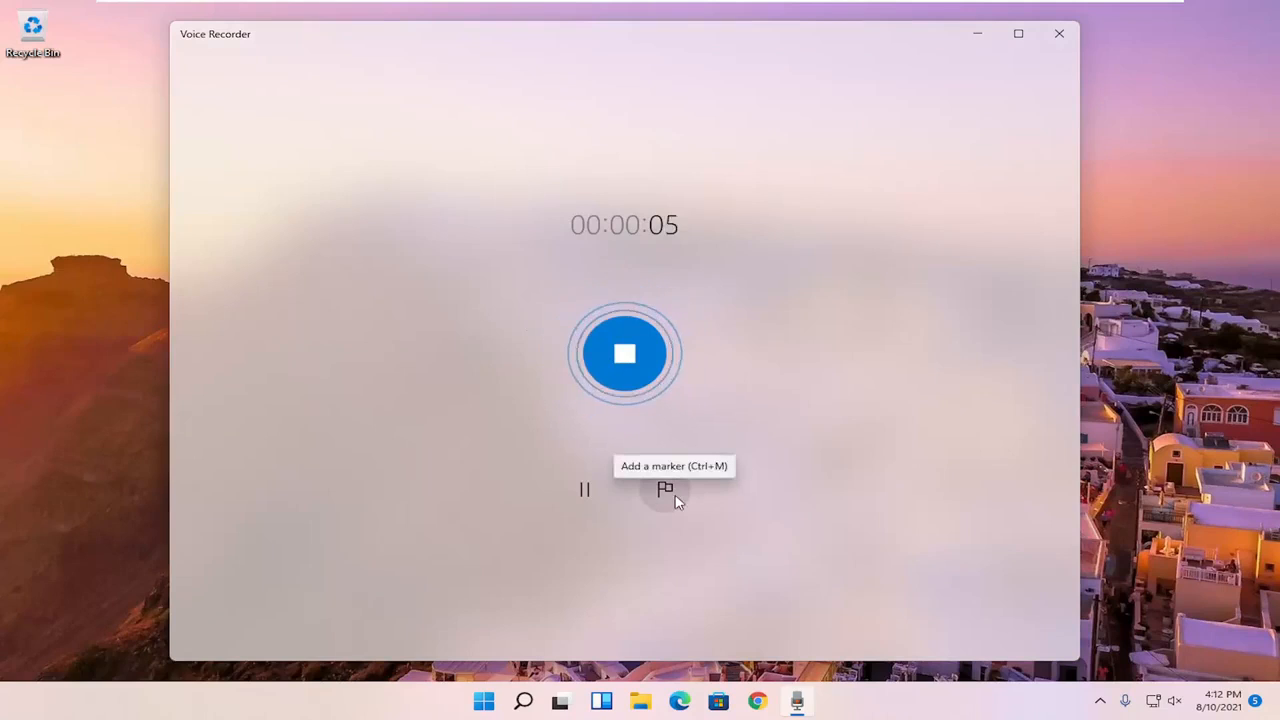
pyautogui.moveTo(584, 488)
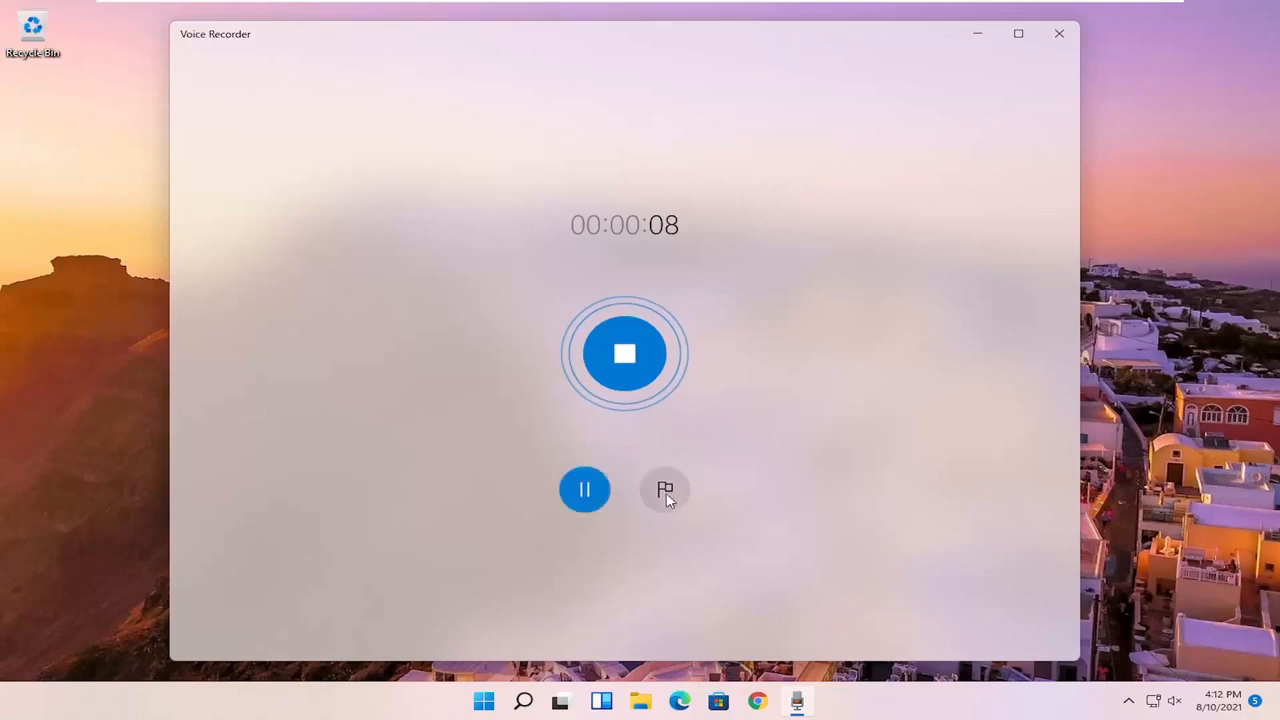
pyautogui.moveTo(664, 488)
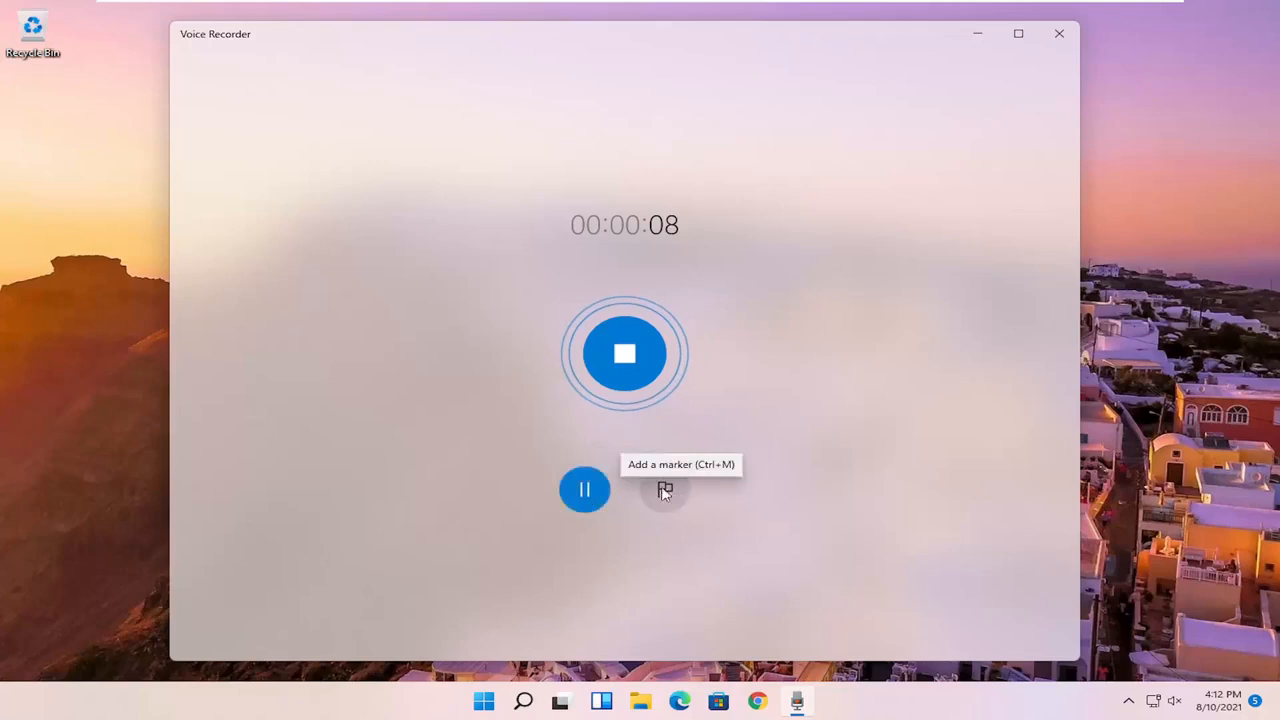
pyautogui.click(664, 488)
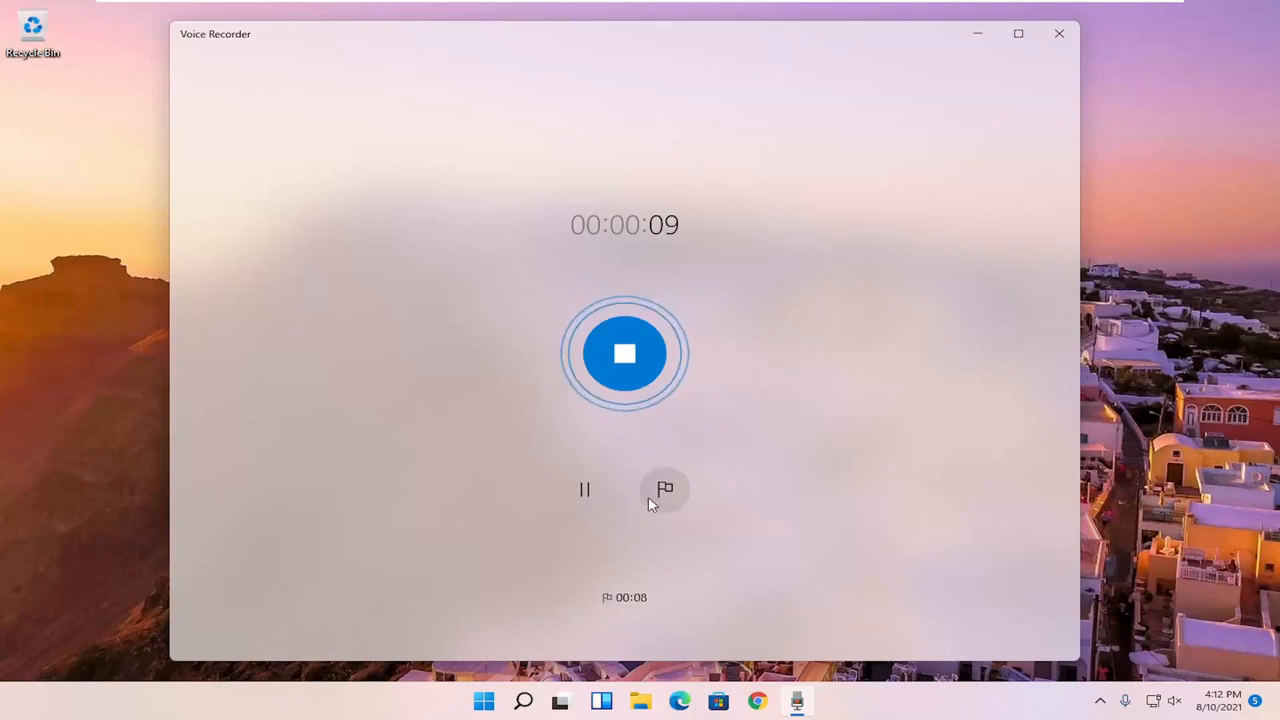
pyautogui.click(664, 488)
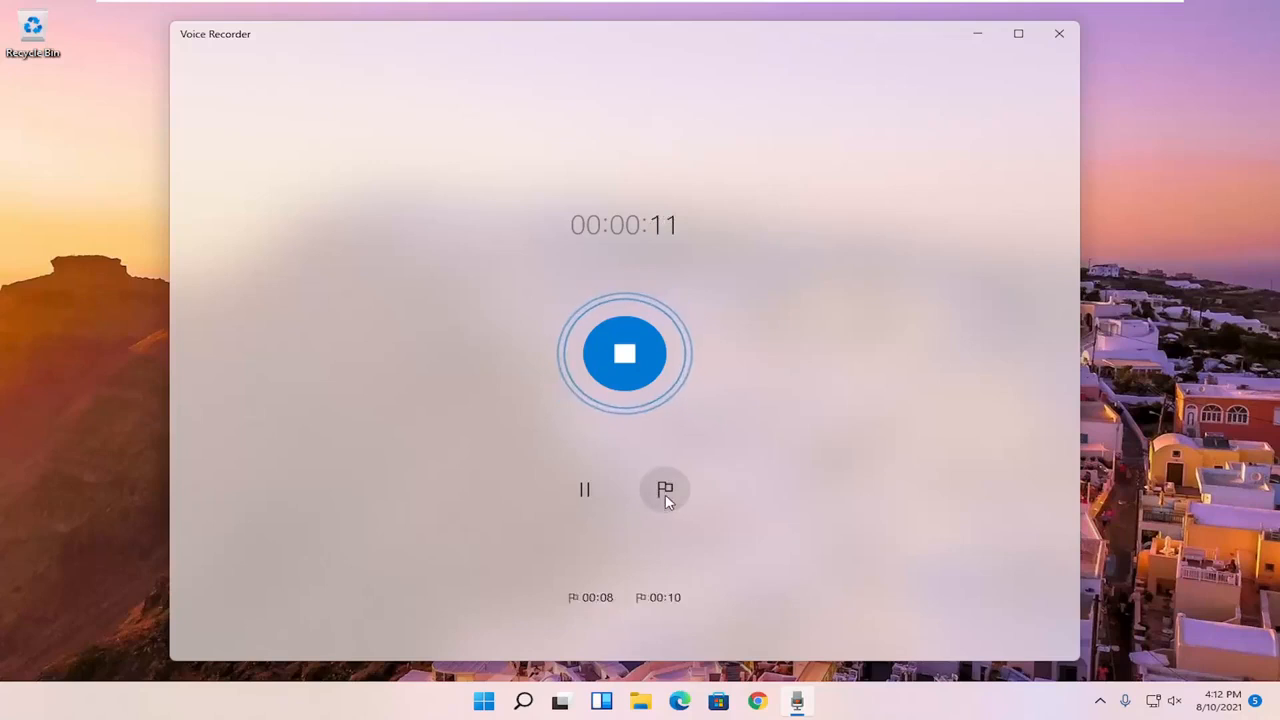
pyautogui.click(664, 488)
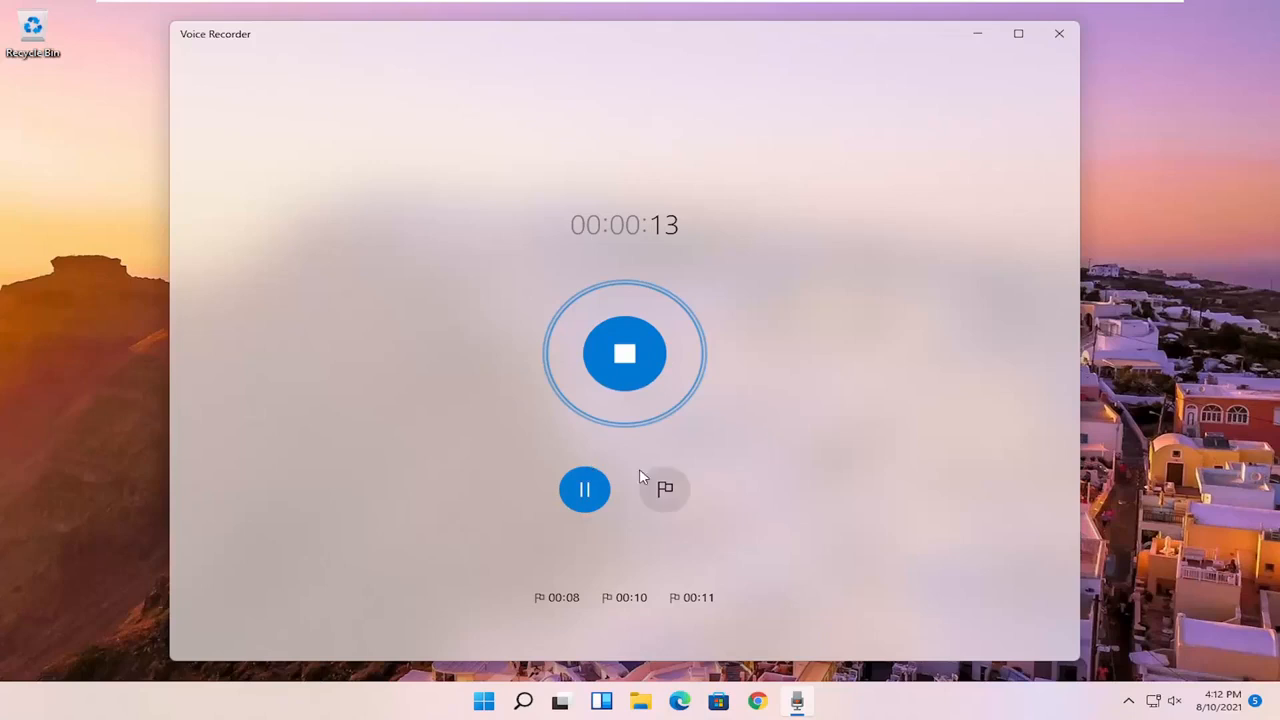
pyautogui.moveTo(584, 424)
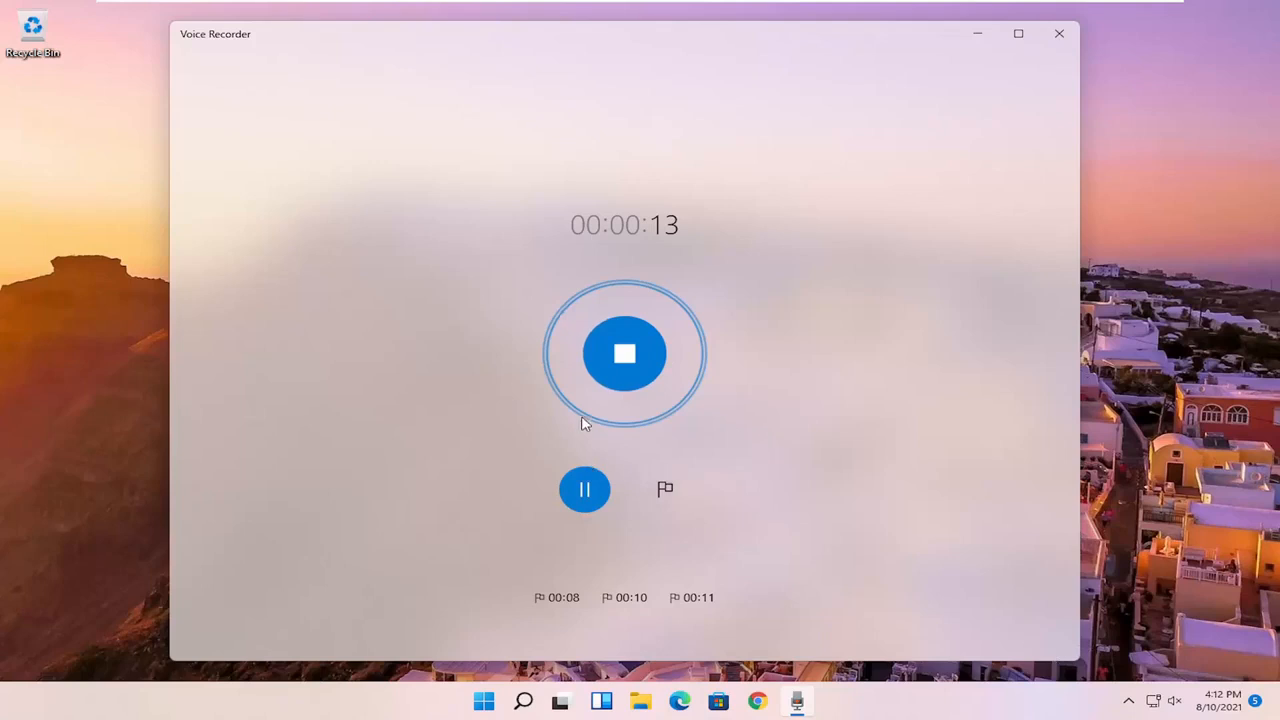
pyautogui.moveTo(516, 472)
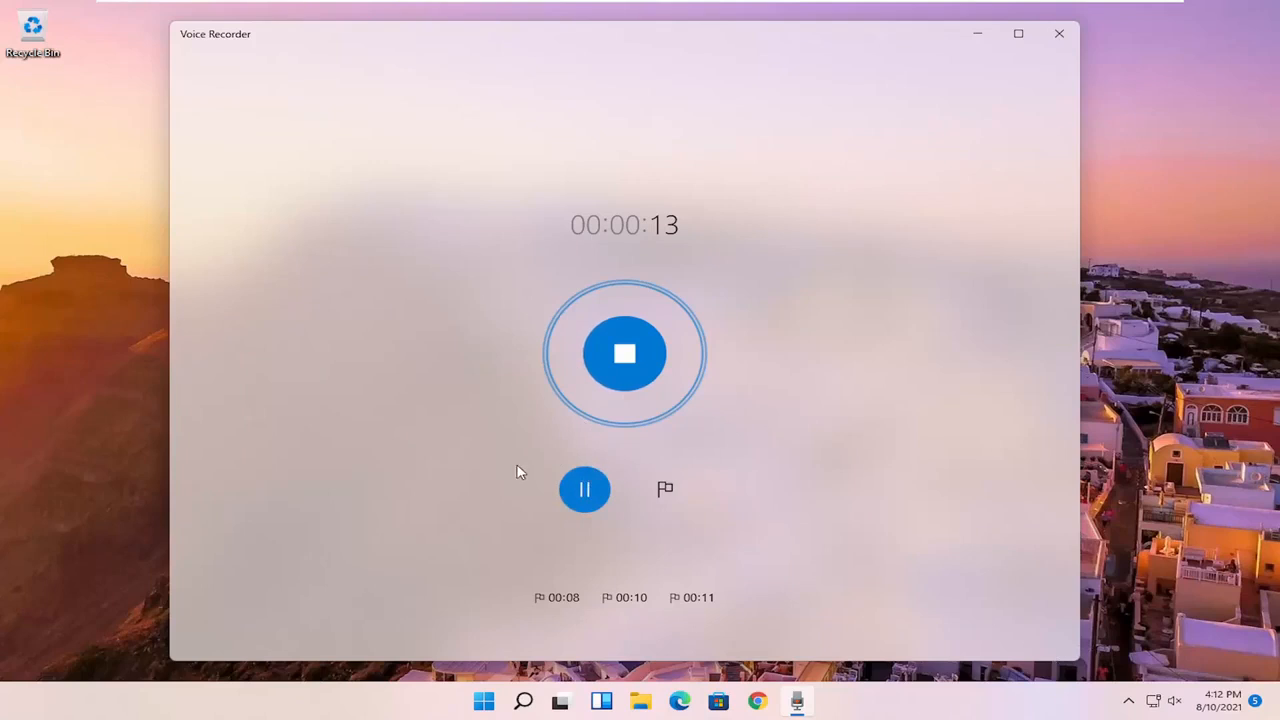
pyautogui.moveTo(624, 356)
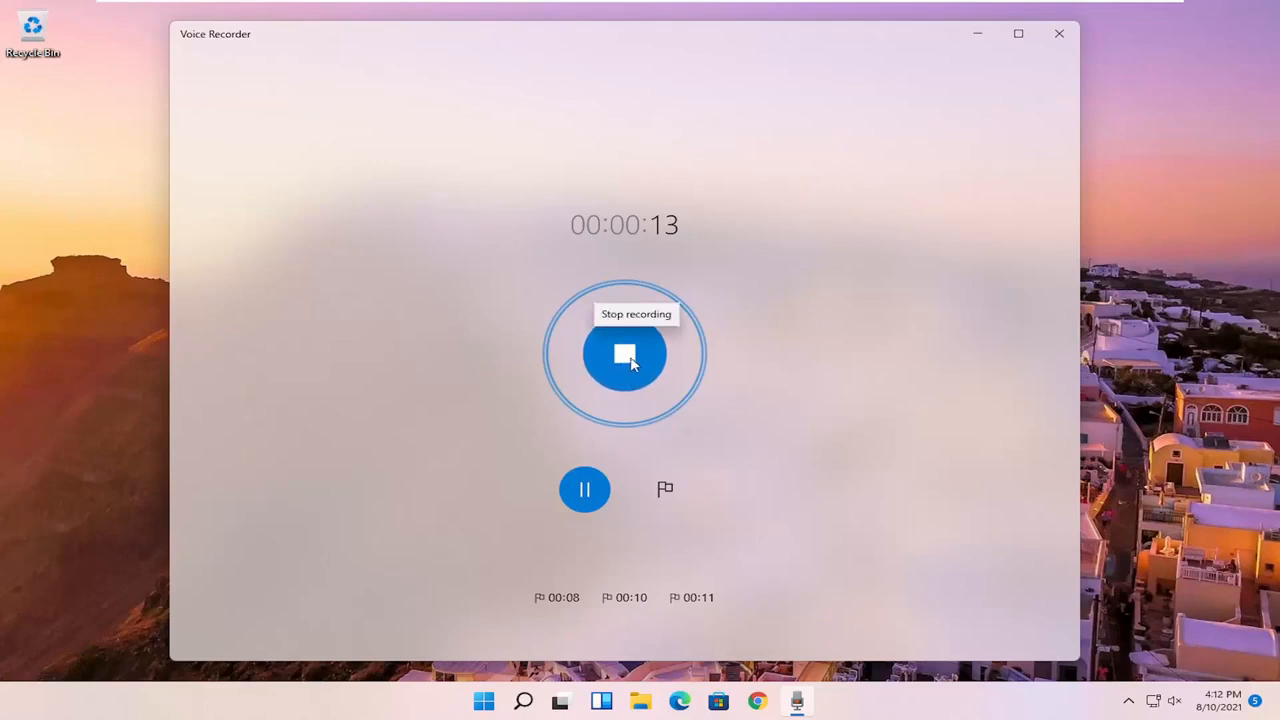
# Step: Stop and save the 0:13 recording, then jump playback to the 0:08 marker
pyautogui.click(624, 354)
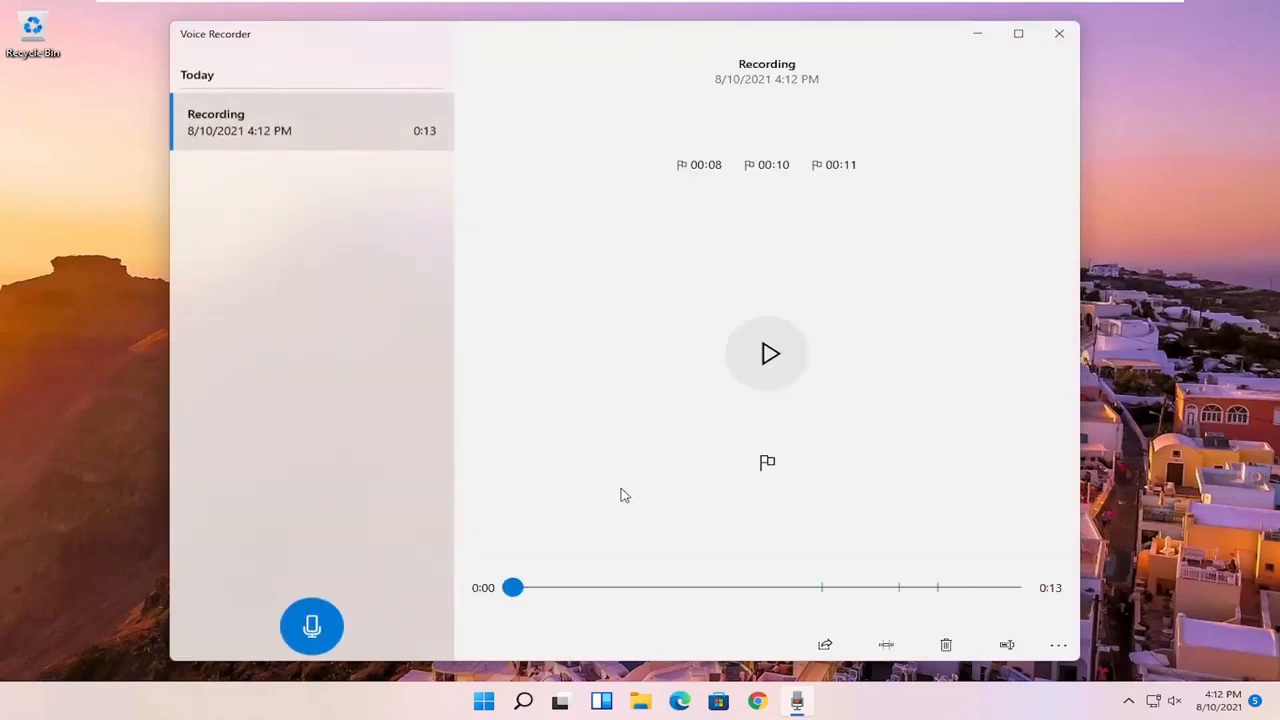
pyautogui.moveTo(798, 576)
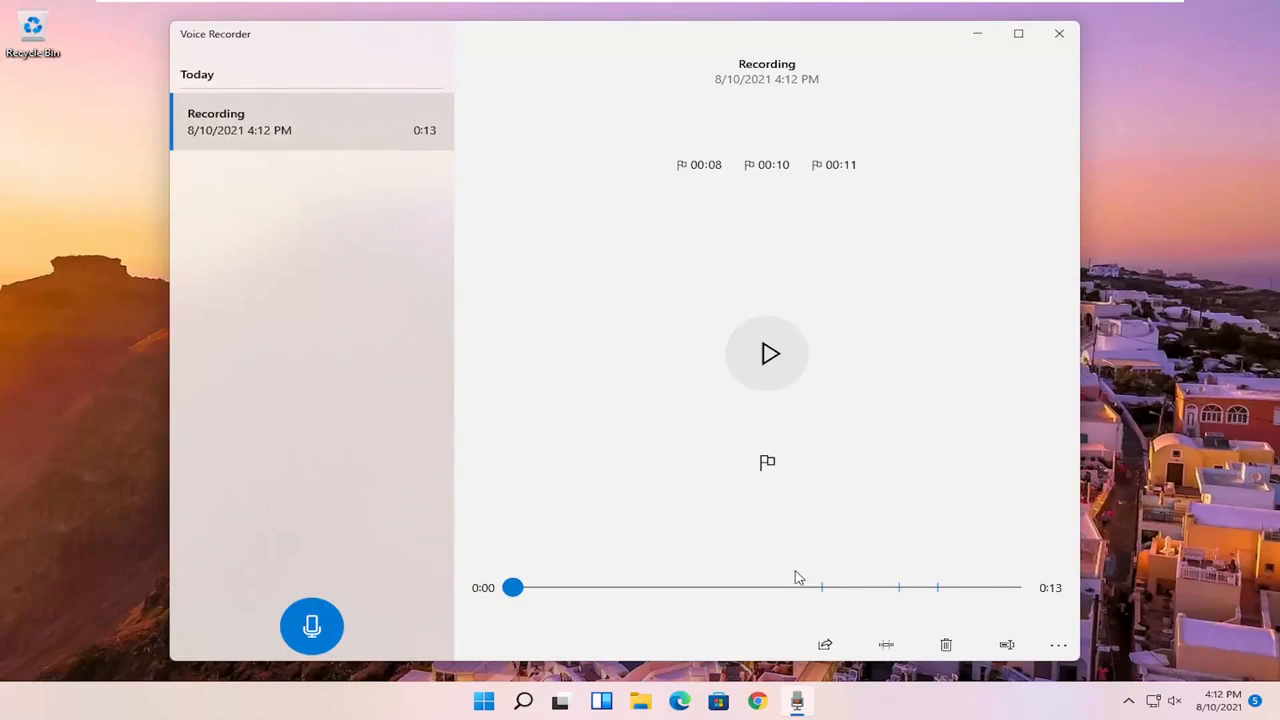
pyautogui.moveTo(768, 354)
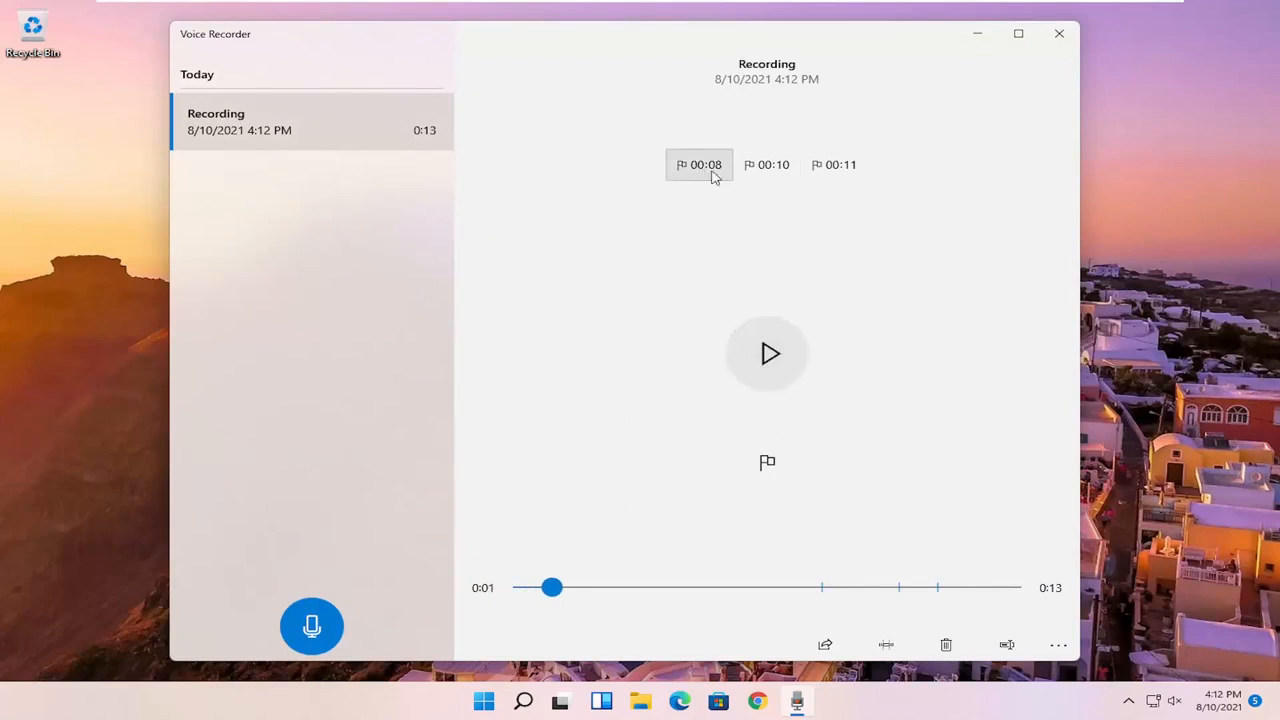
pyautogui.click(700, 164)
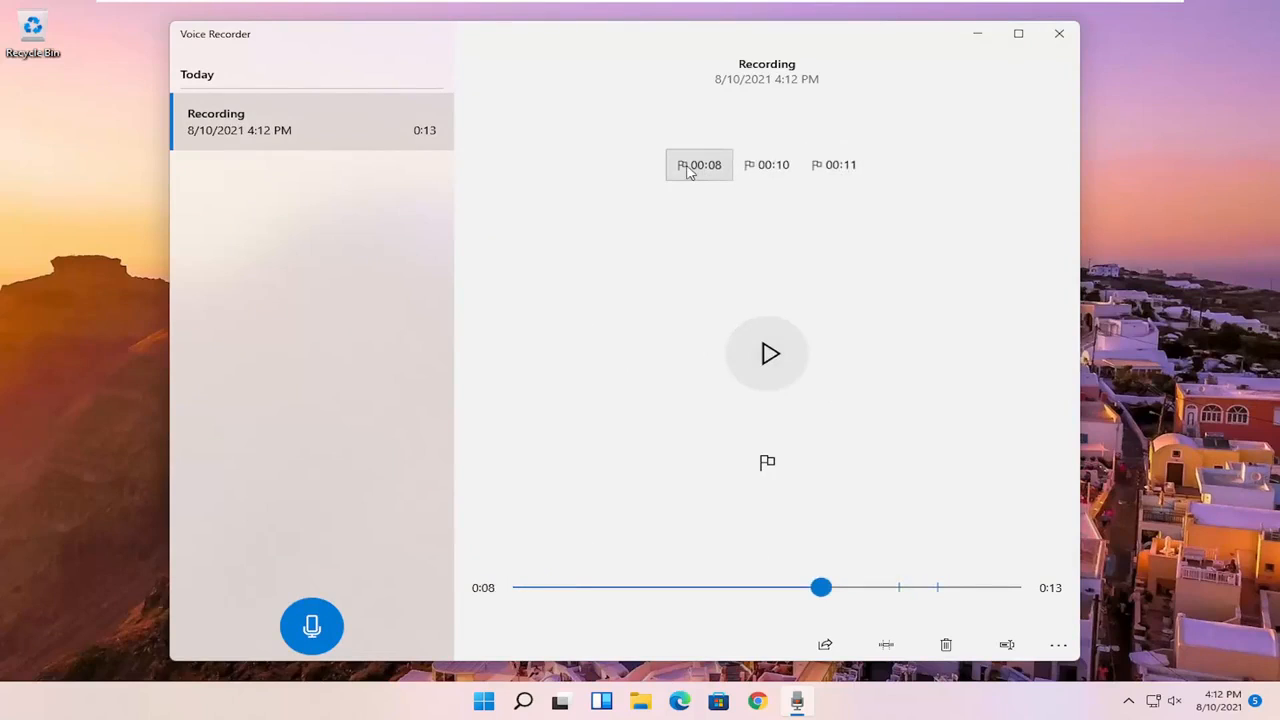
pyautogui.moveTo(936, 636)
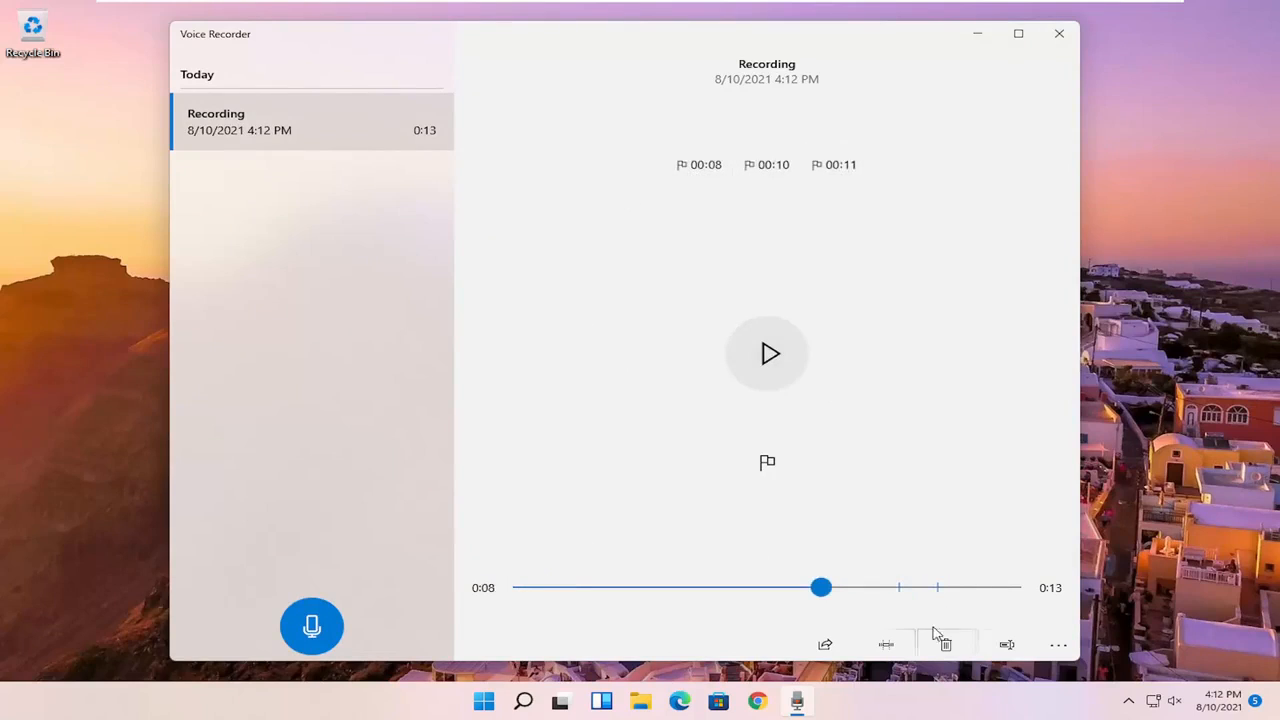
pyautogui.moveTo(824, 644)
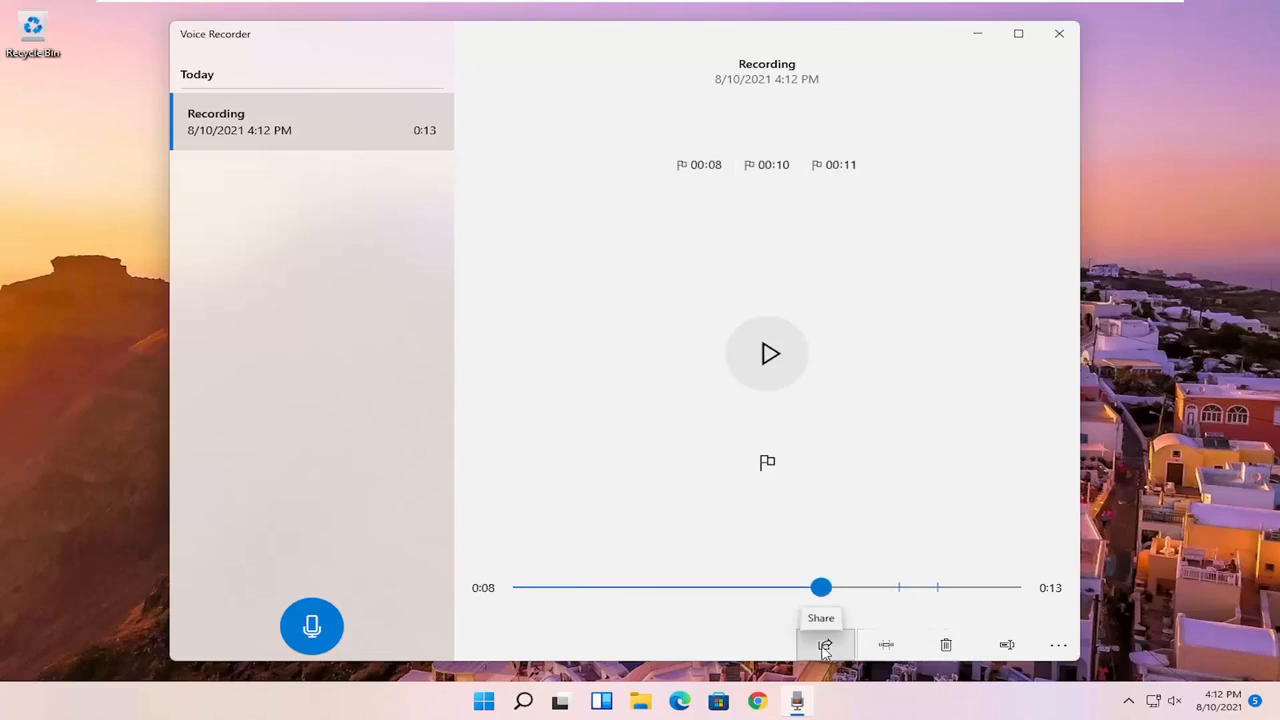
# Step: Review the Share panel's Nearby sharing choices and dismiss it without sharing
pyautogui.click(824, 644)
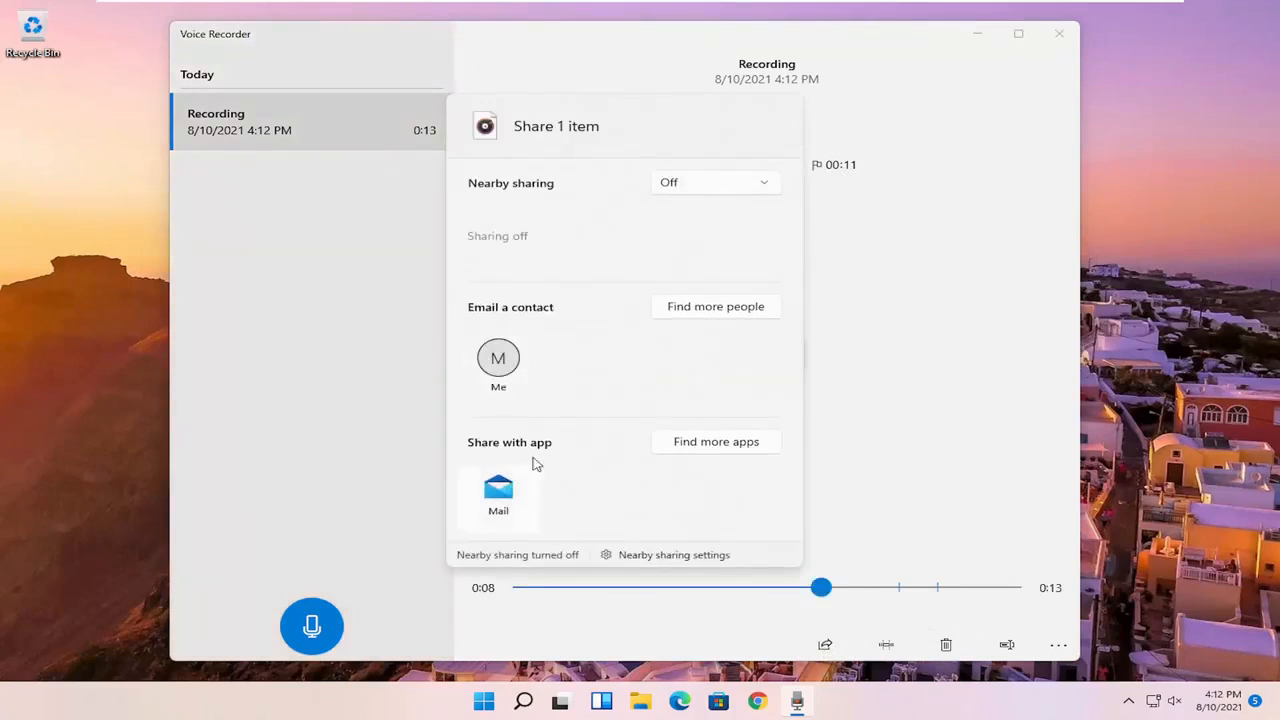
pyautogui.click(714, 182)
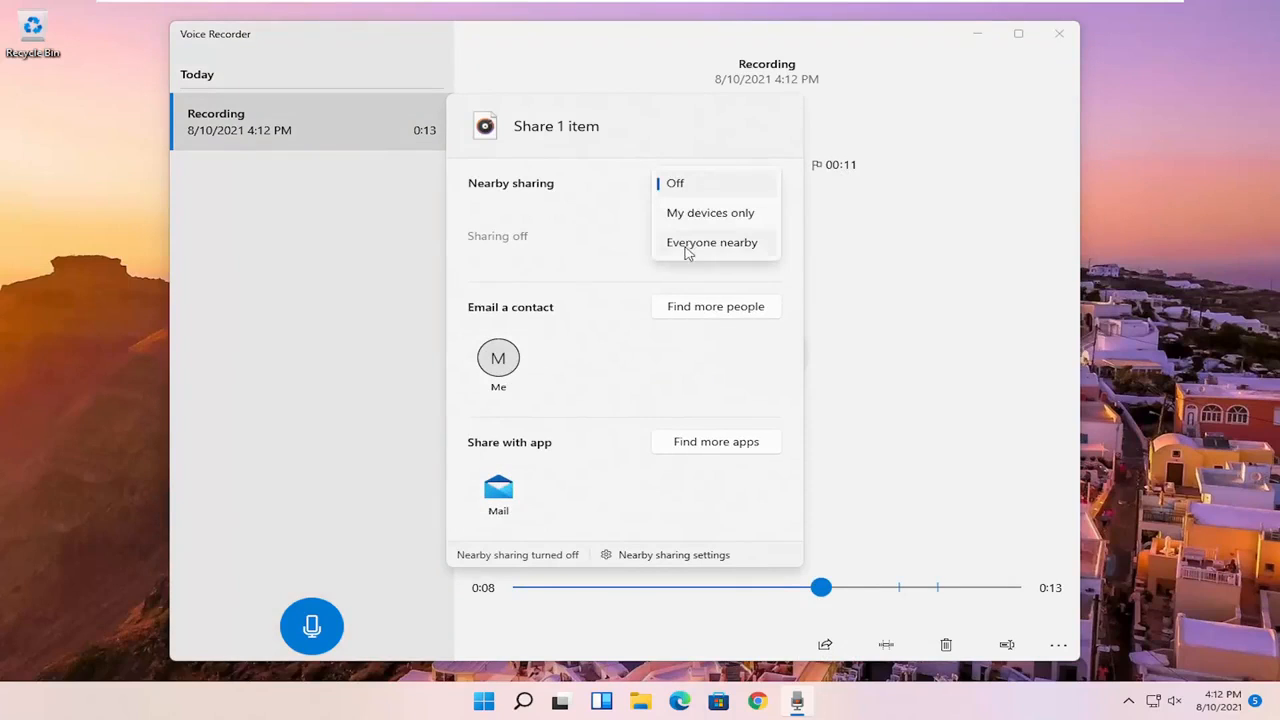
pyautogui.click(676, 182)
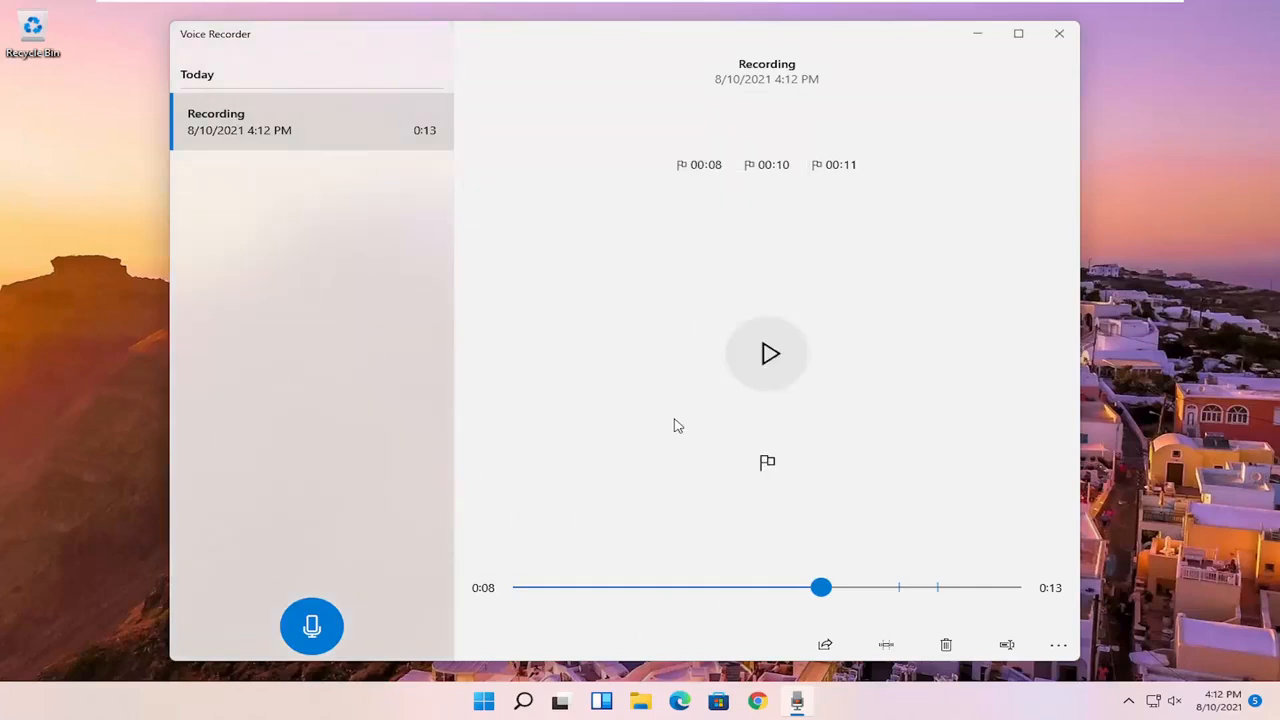
pyautogui.moveTo(886, 644)
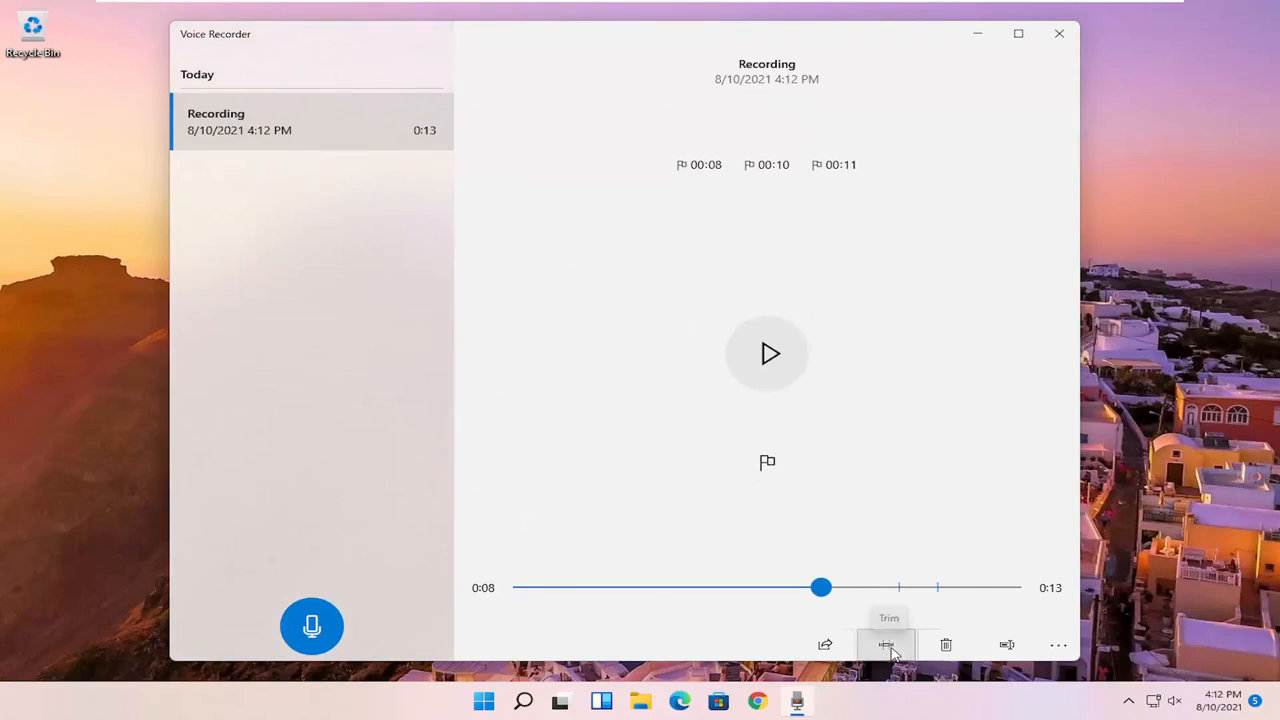
# Step: Enter trimming mode with both trim handles spanning the full 0:13 clip
pyautogui.click(886, 644)
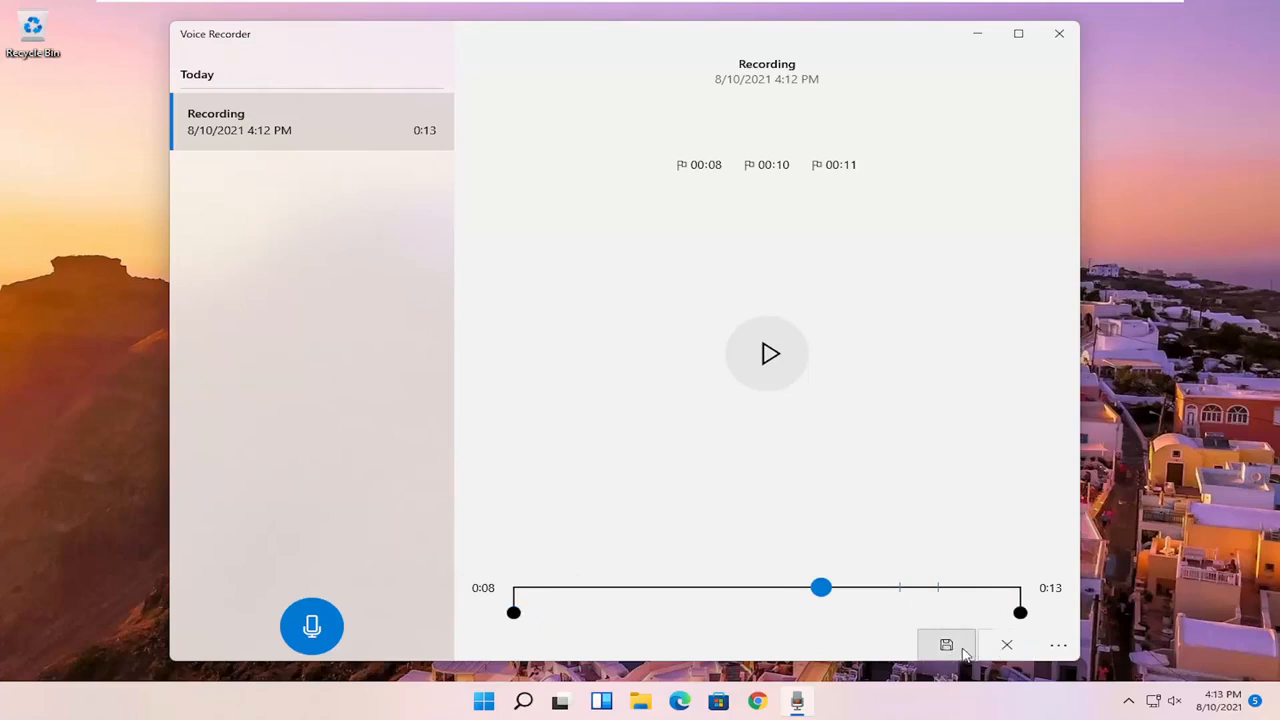
# Step: Leave trimming unchanged, play the 0:13 clip and begin renaming it
pyautogui.click(946, 644)
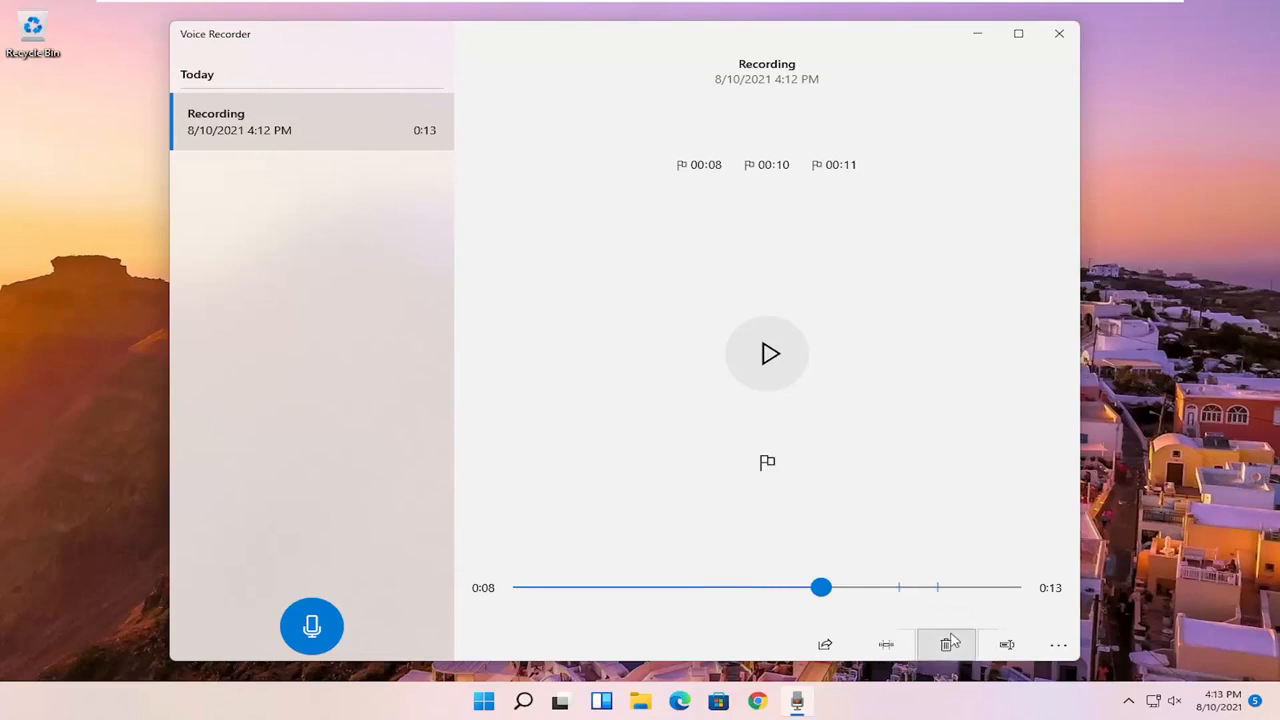
pyautogui.moveTo(350, 54)
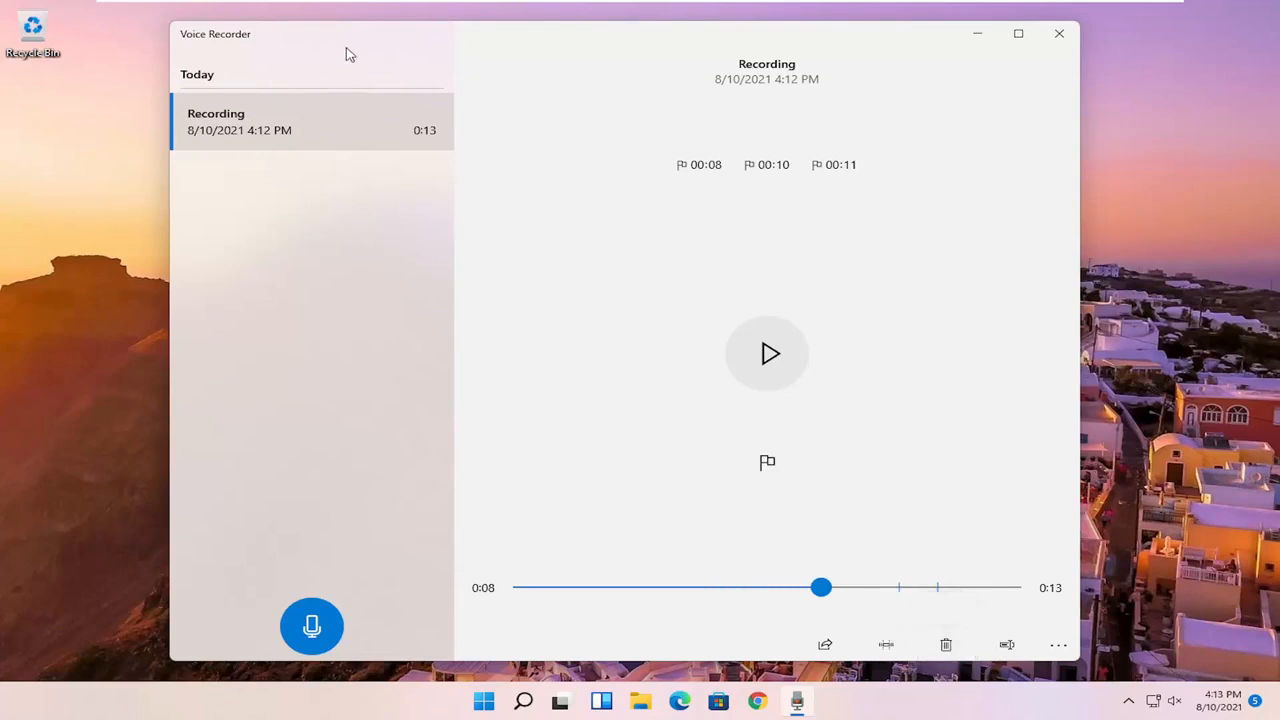
pyautogui.moveTo(254, 260)
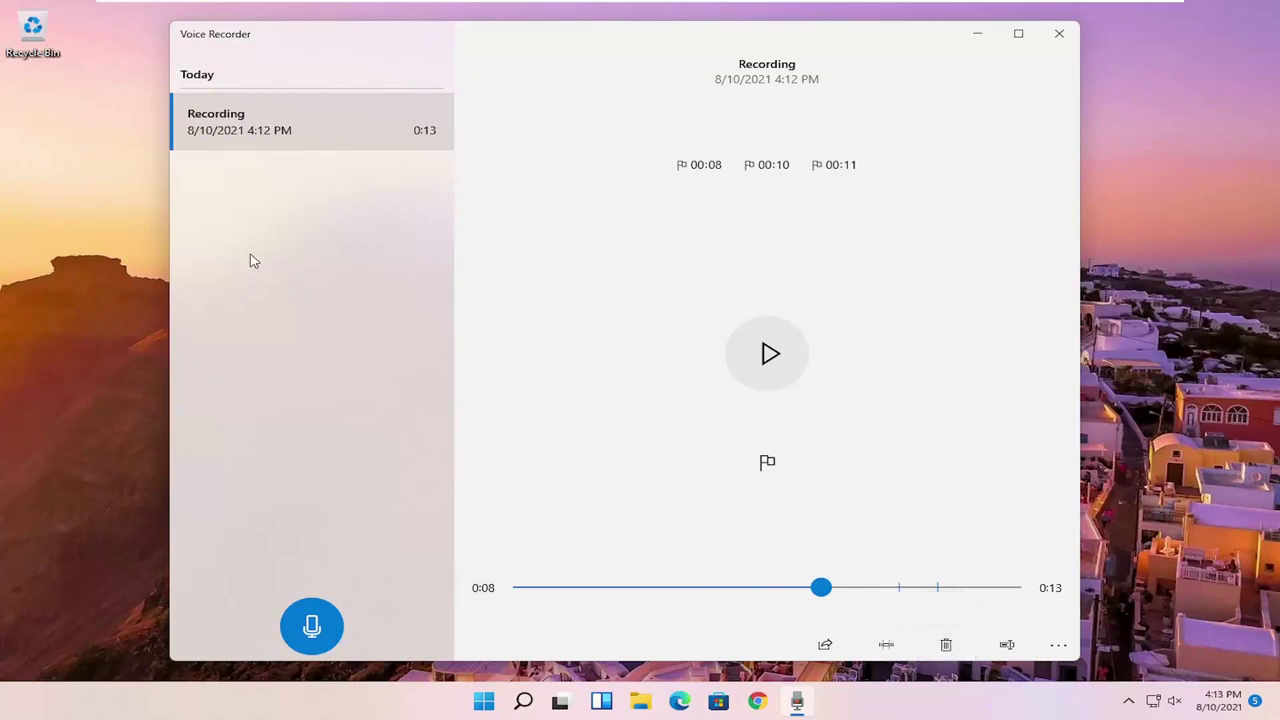
pyautogui.click(768, 352)
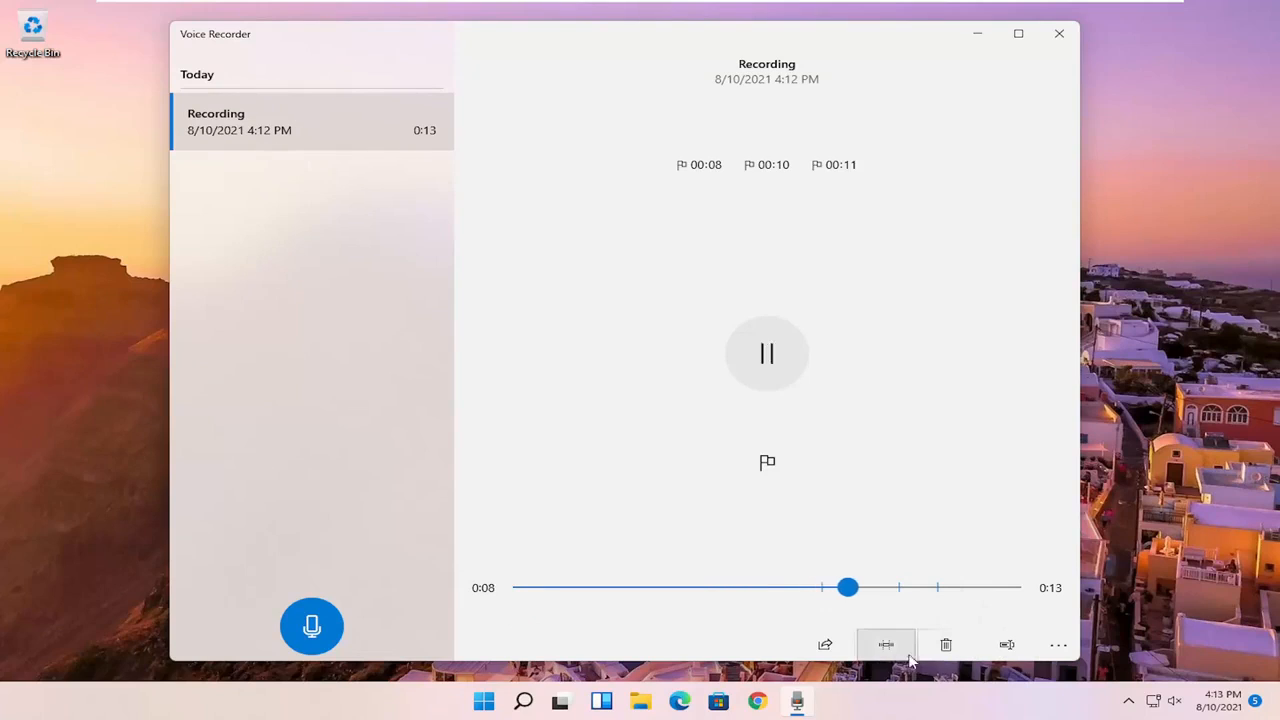
pyautogui.click(1008, 644)
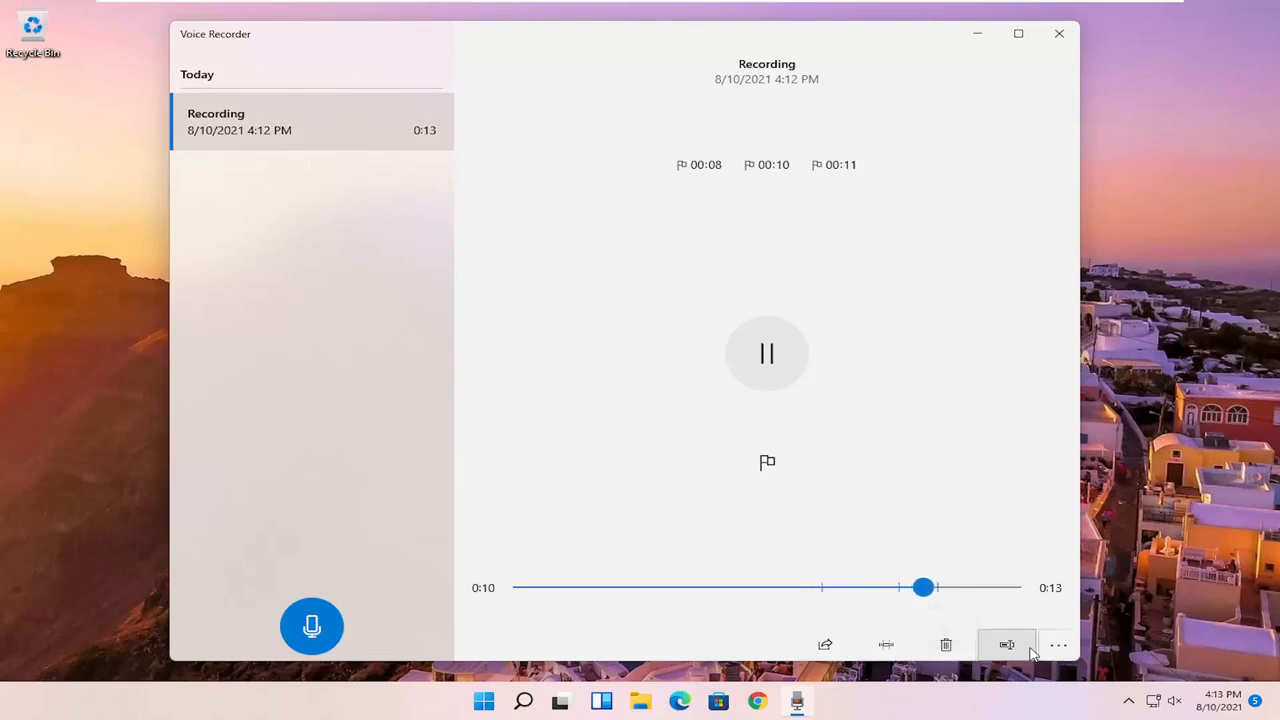
# Step: Rename the recording to 'What The Clip Is' and confirm
pyautogui.click(1006, 644)
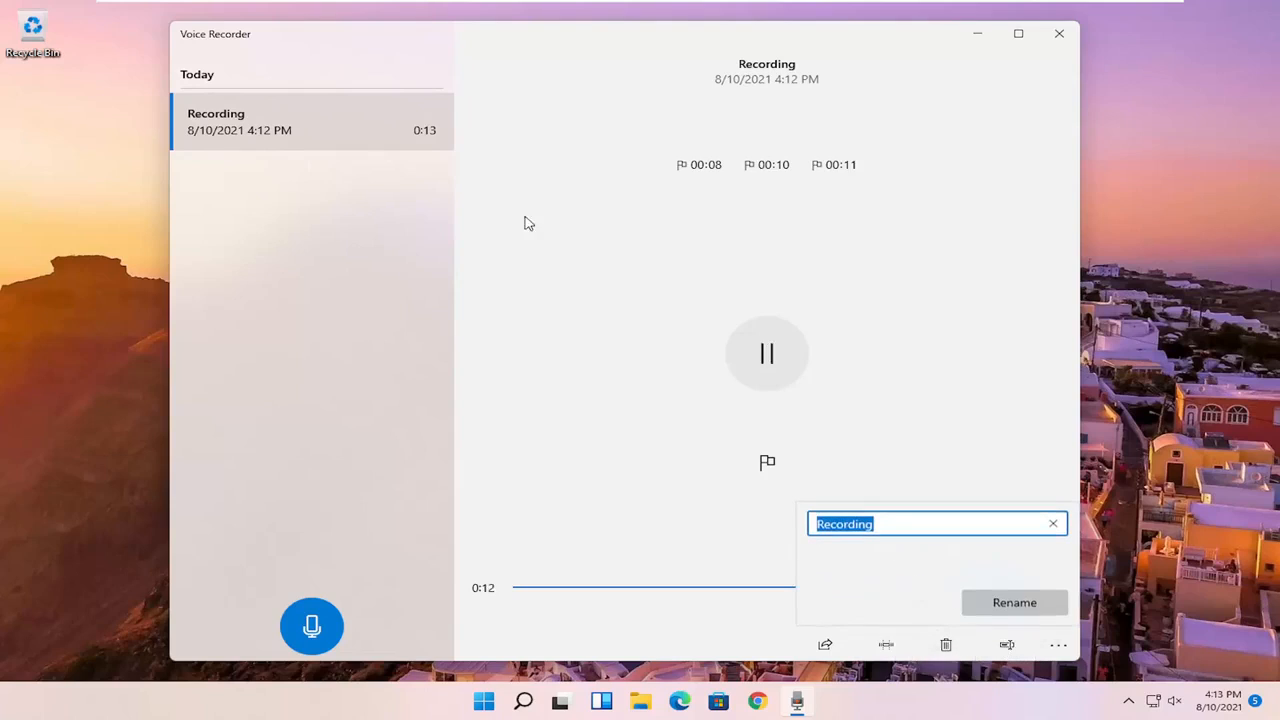
pyautogui.click(768, 352)
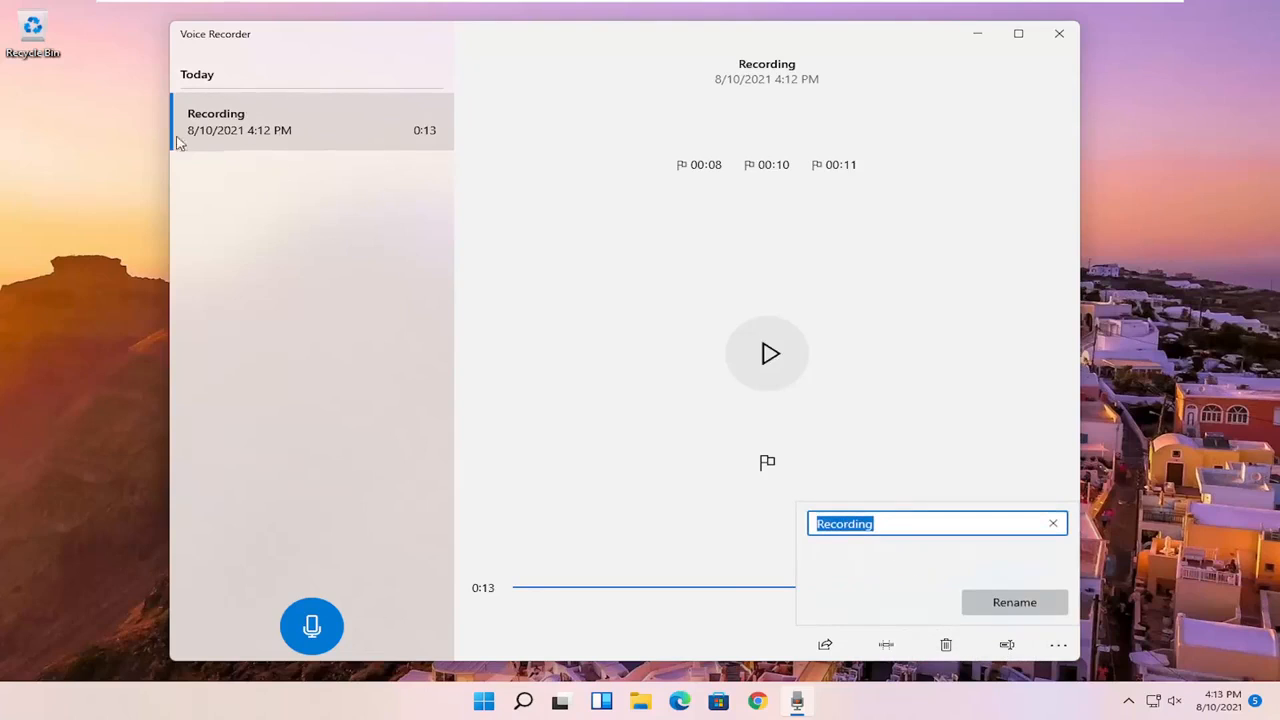
pyautogui.moveTo(848, 544)
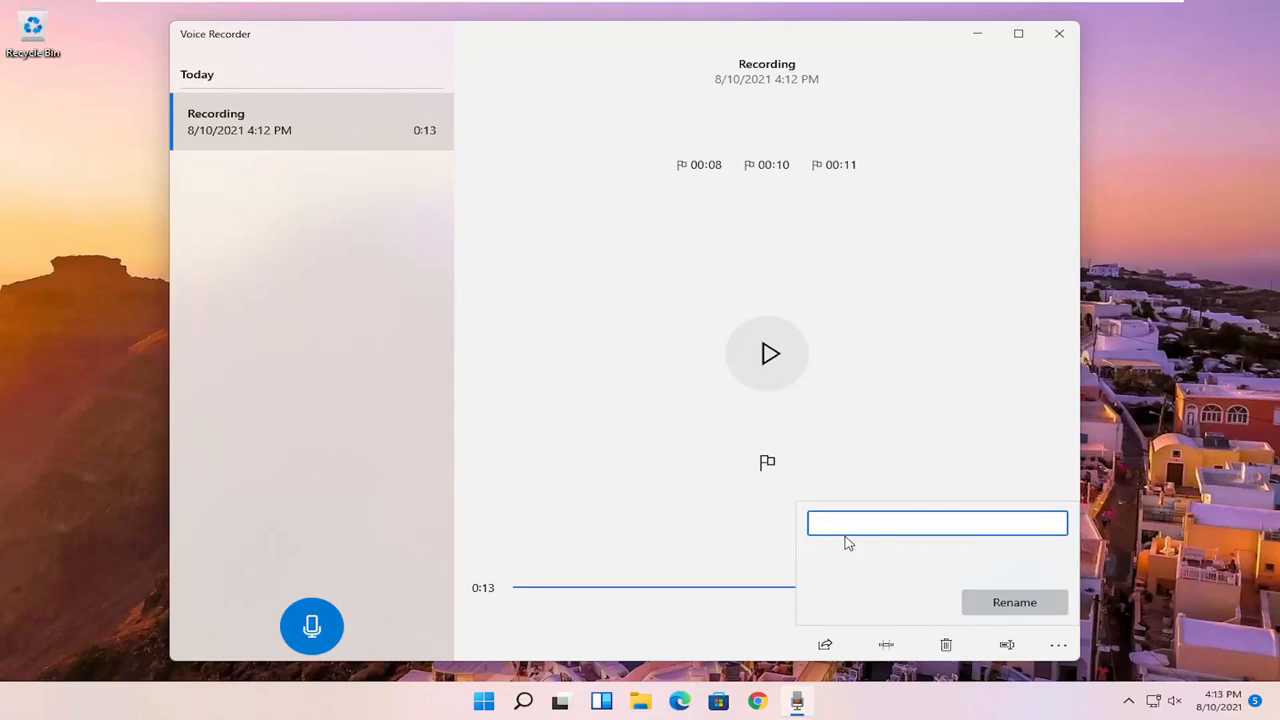
pyautogui.write('What The Clip Is')
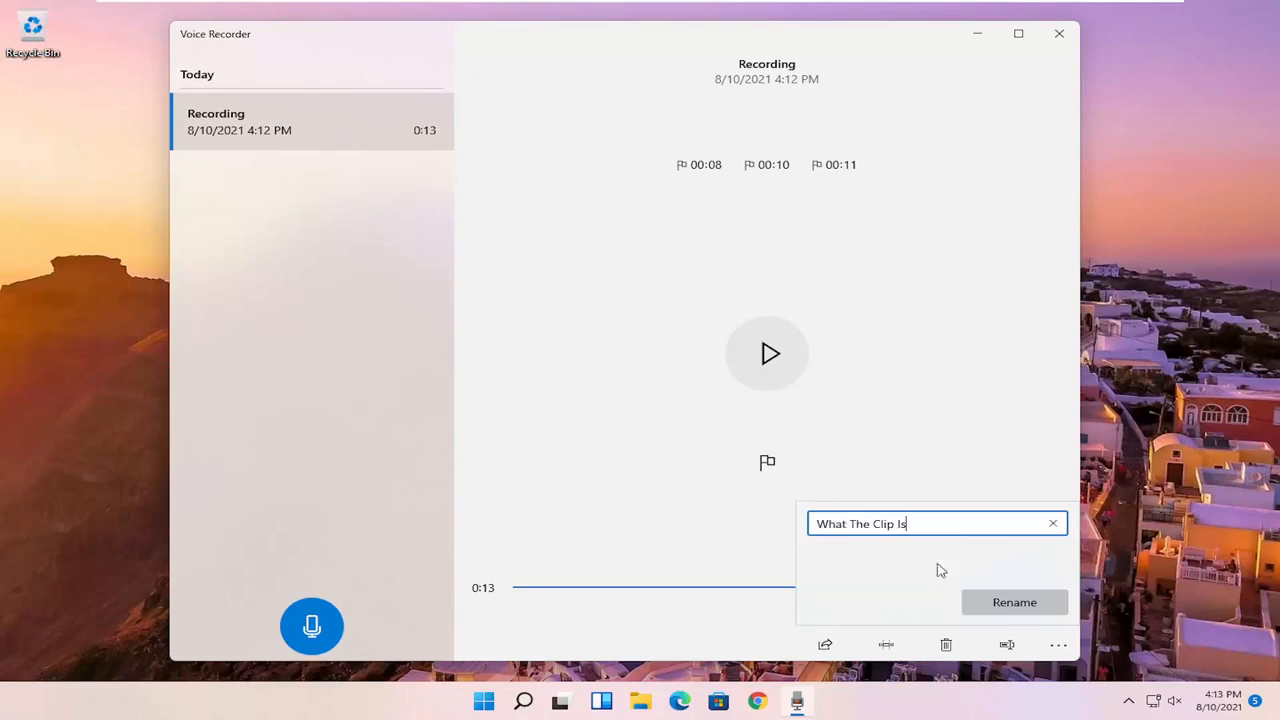
pyautogui.click(1014, 602)
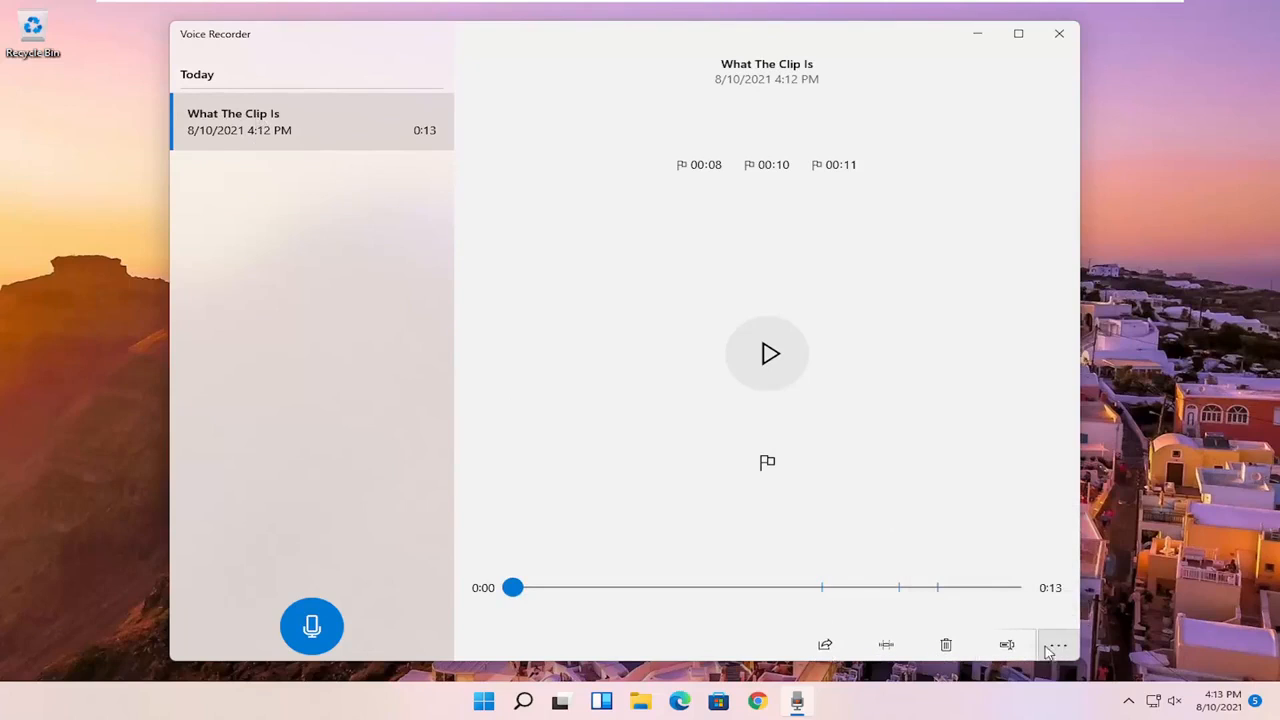
# Step: Open the file location in Explorer and show Properties for 'What The Clip Is' (M4A, 316 KB)
pyautogui.click(1058, 644)
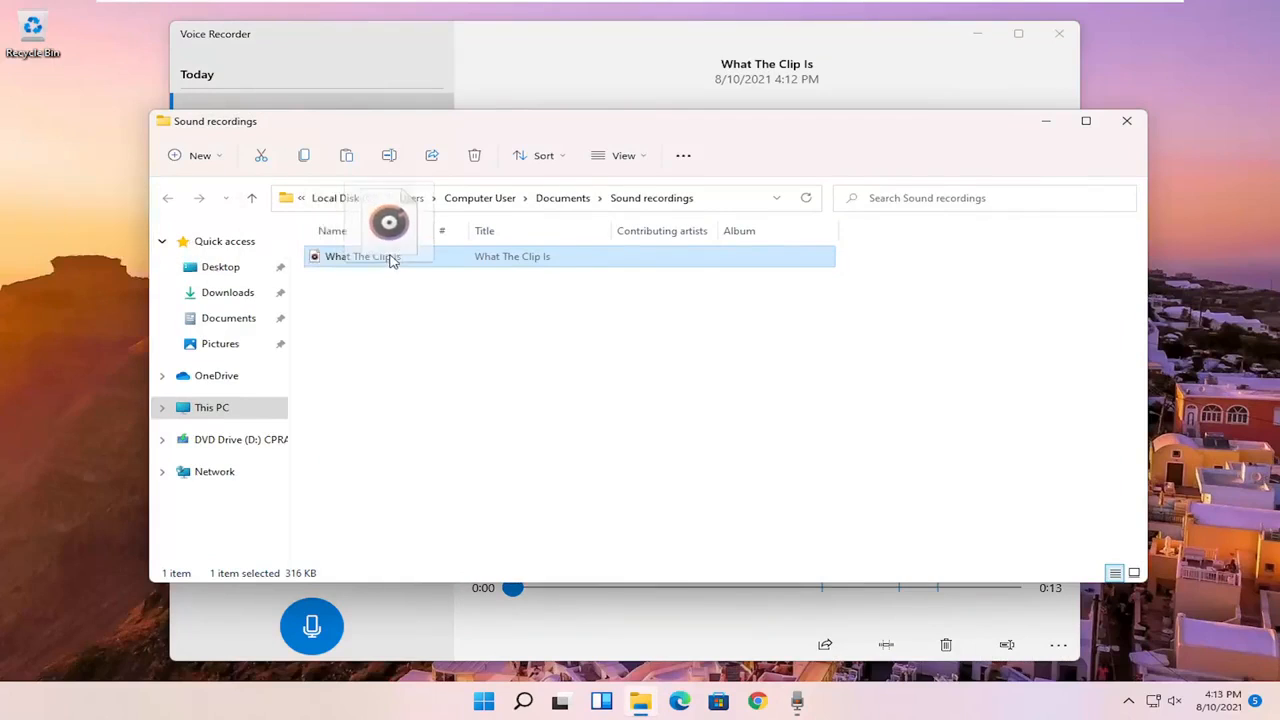
pyautogui.rightClick(362, 256)
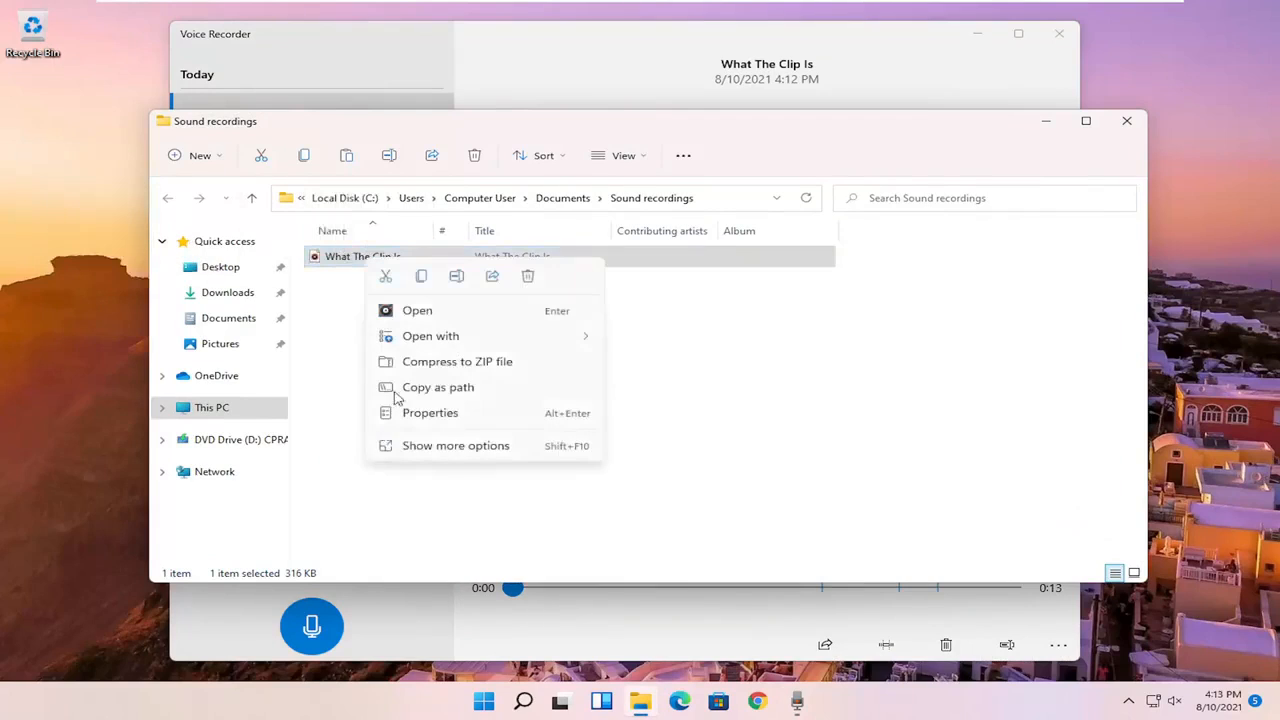
pyautogui.click(430, 412)
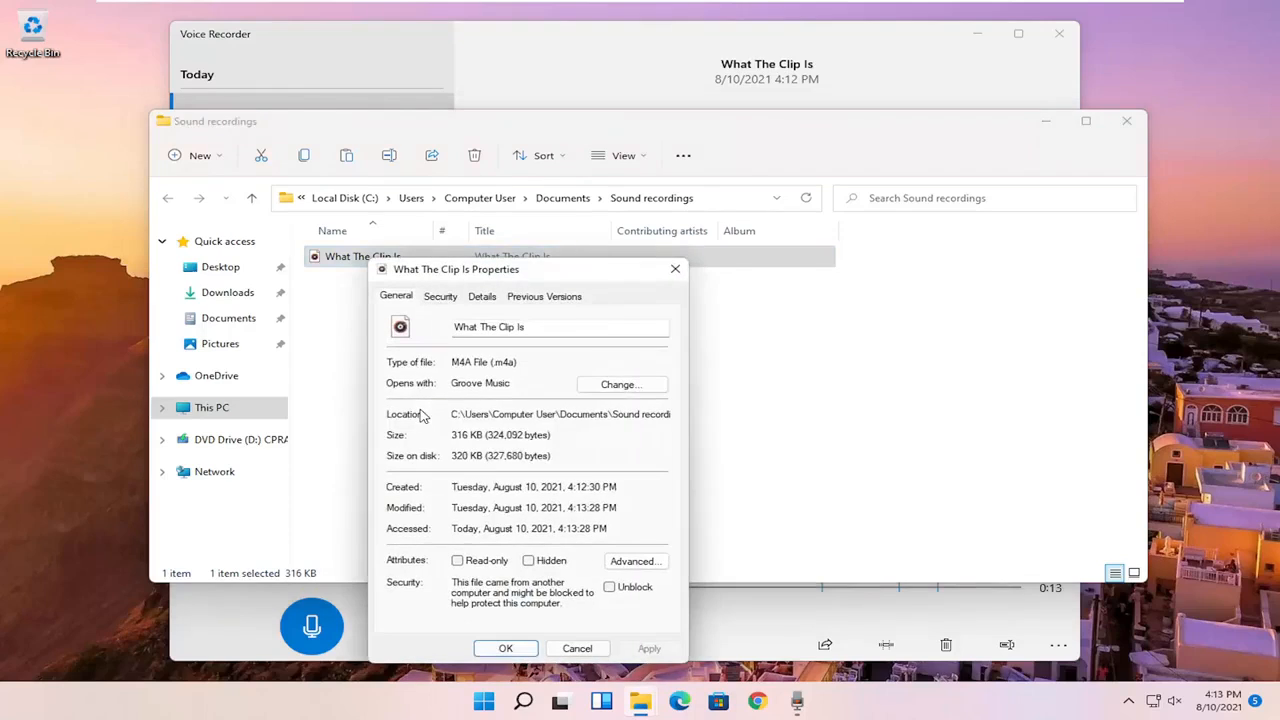
pyautogui.moveTo(660, 290)
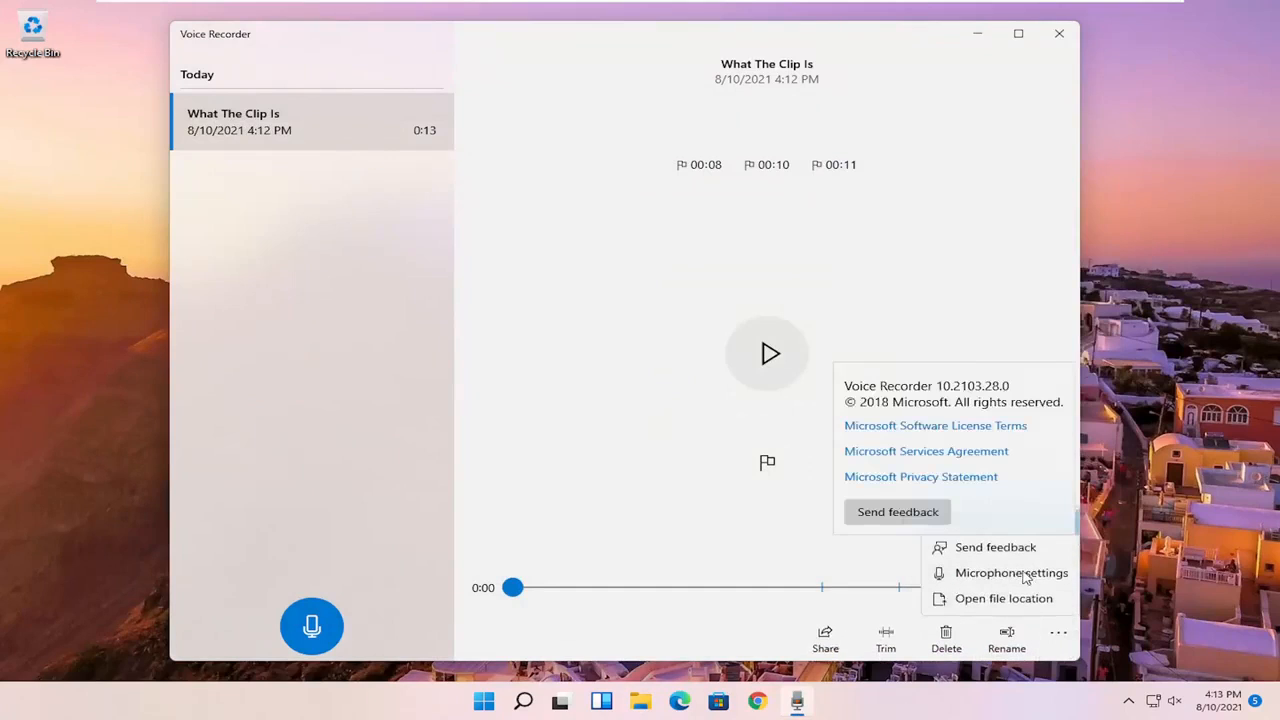
# Step: View the microphone privacy page and scroll to Voice Recorder with access on
pyautogui.click(1012, 572)
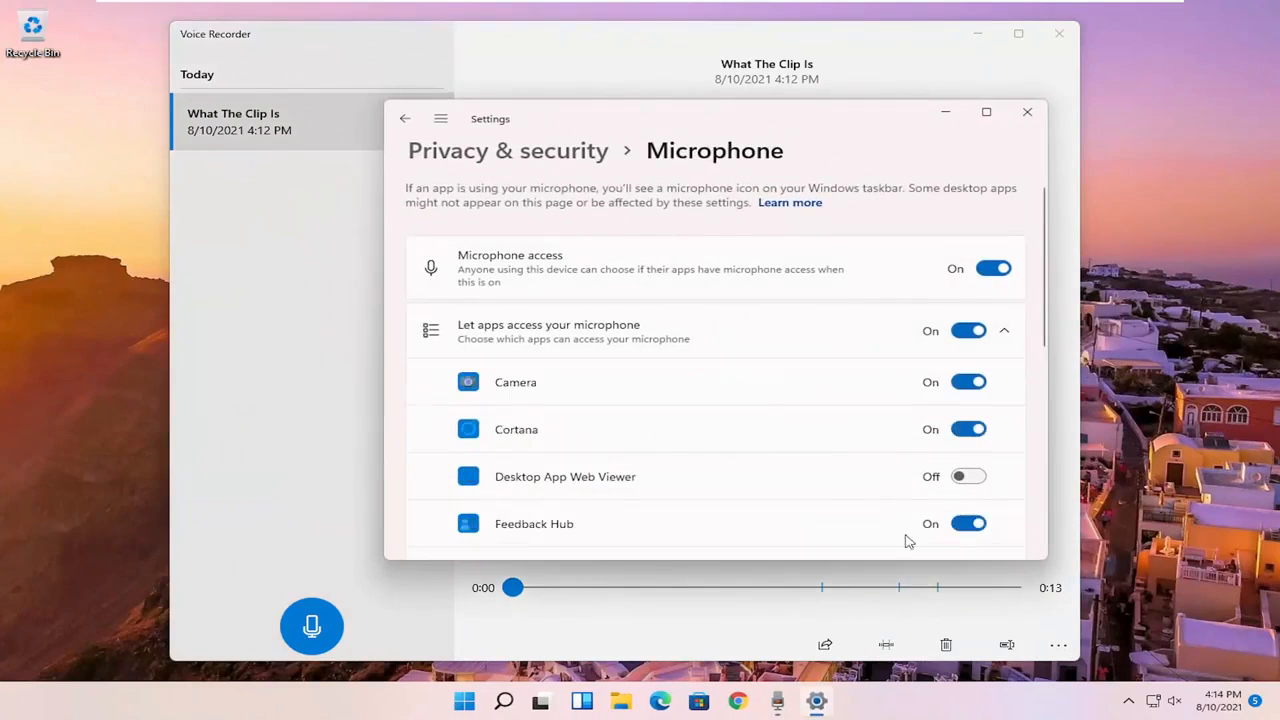
pyautogui.scroll(-3)
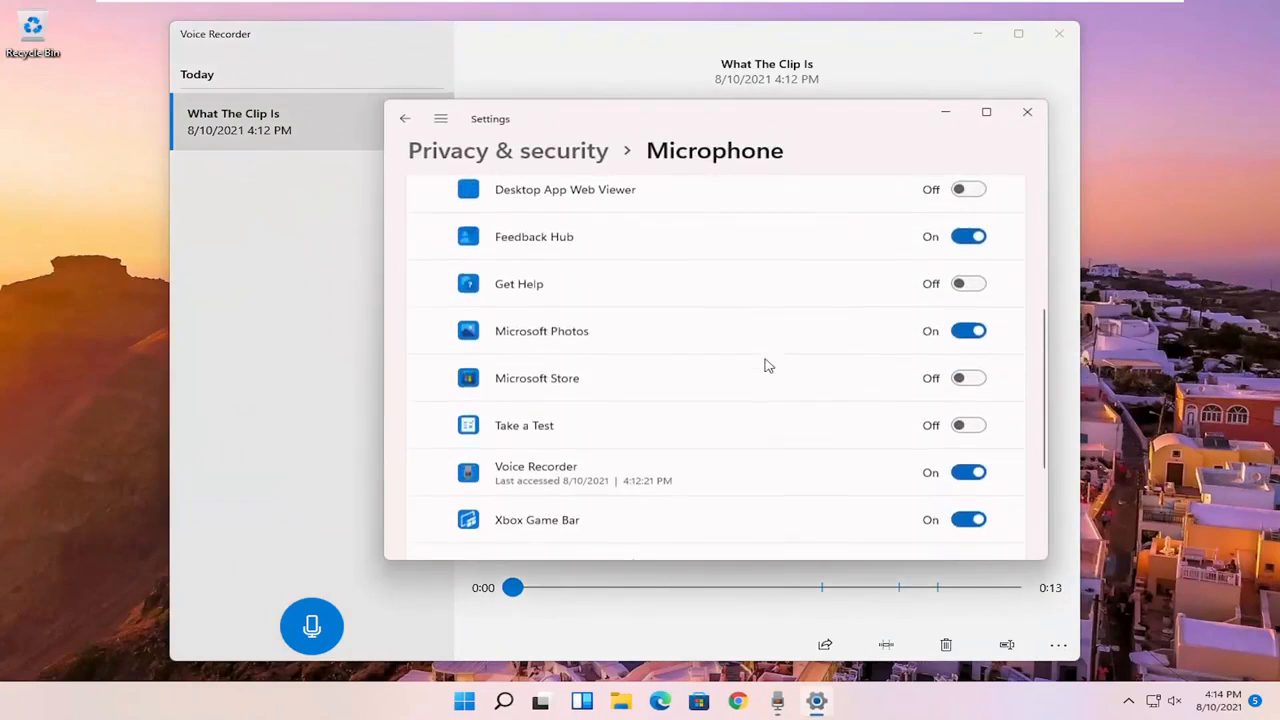
pyautogui.scroll(-3)
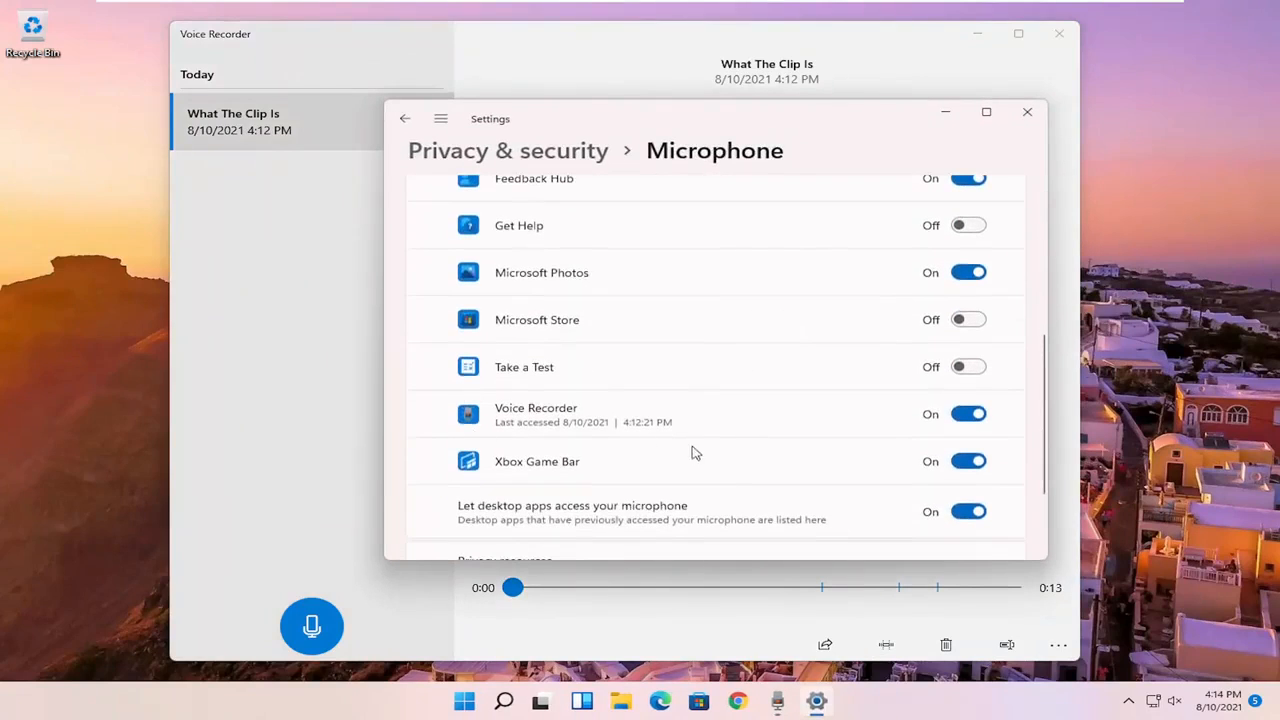
pyautogui.scroll(-3)
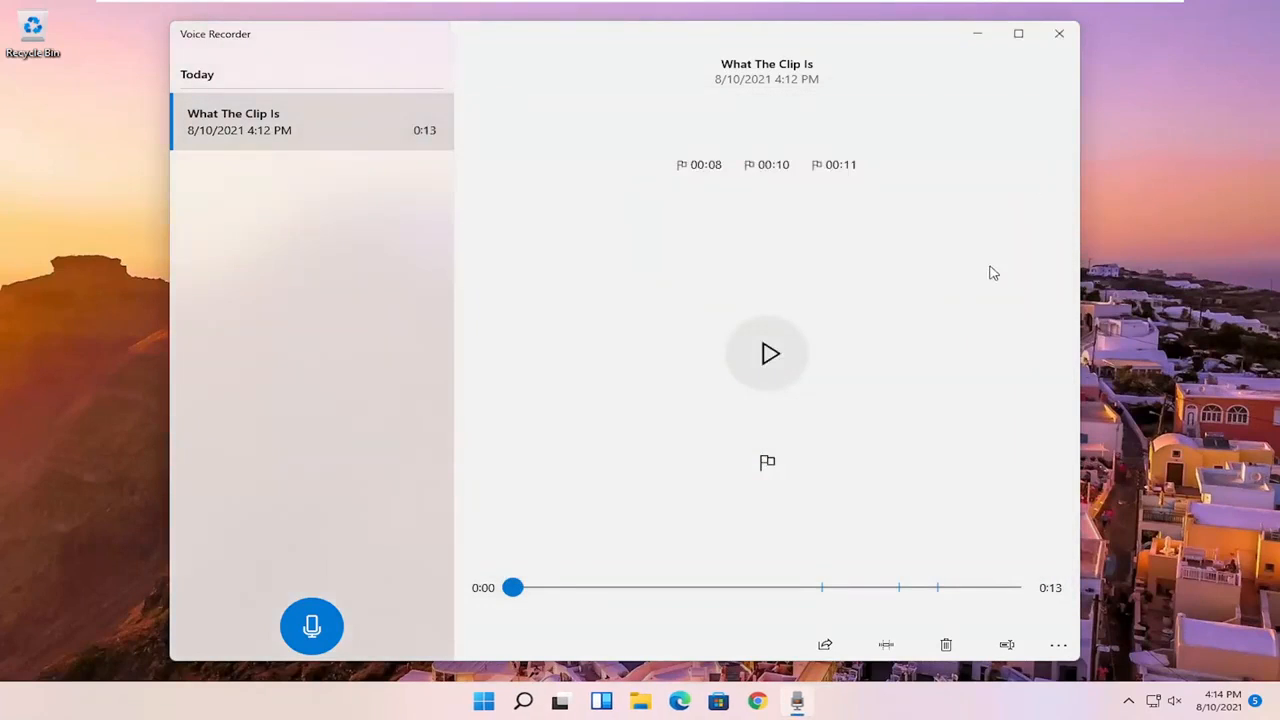
pyautogui.moveTo(164, 62)
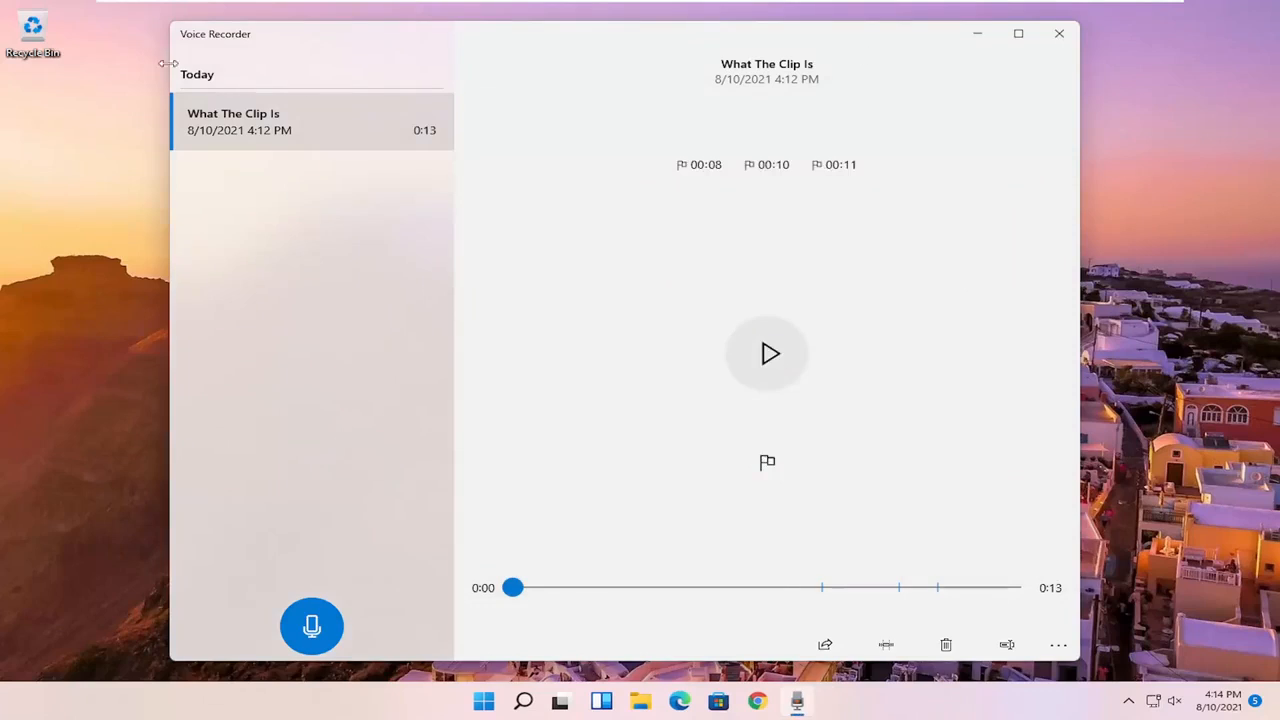
pyautogui.moveTo(700, 164)
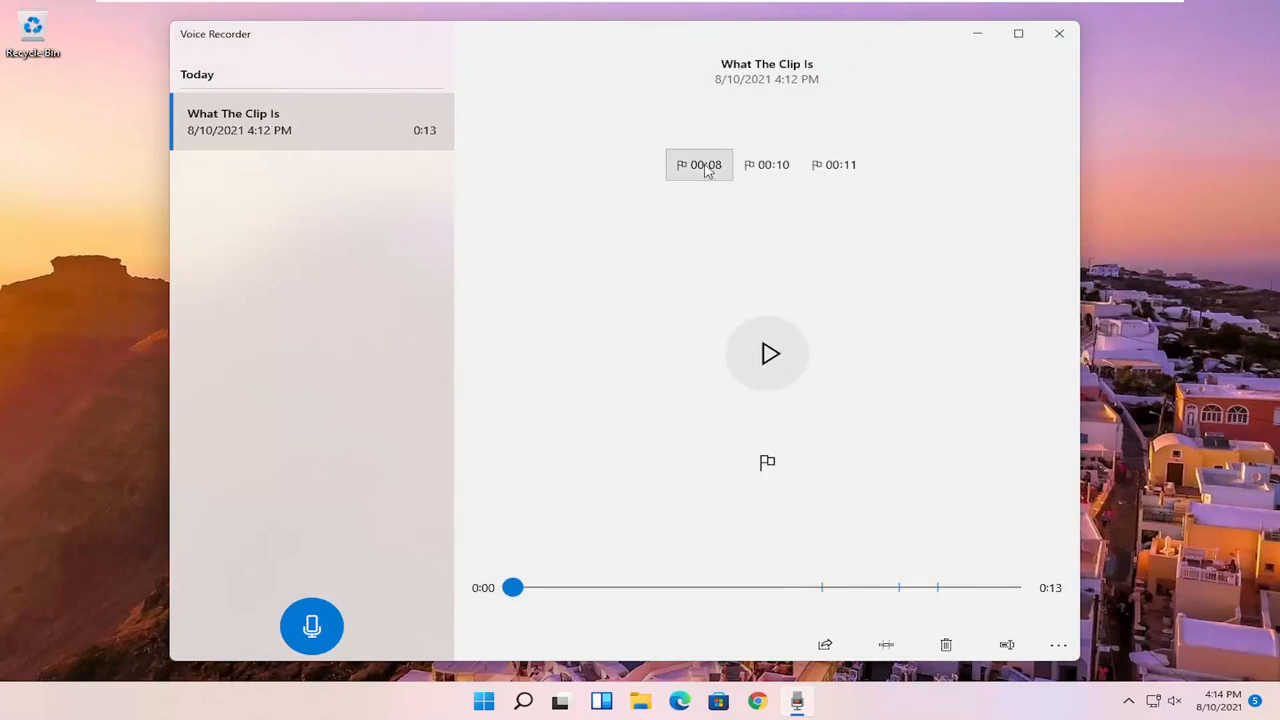
pyautogui.moveTo(304, 238)
pyautogui.write('audio')
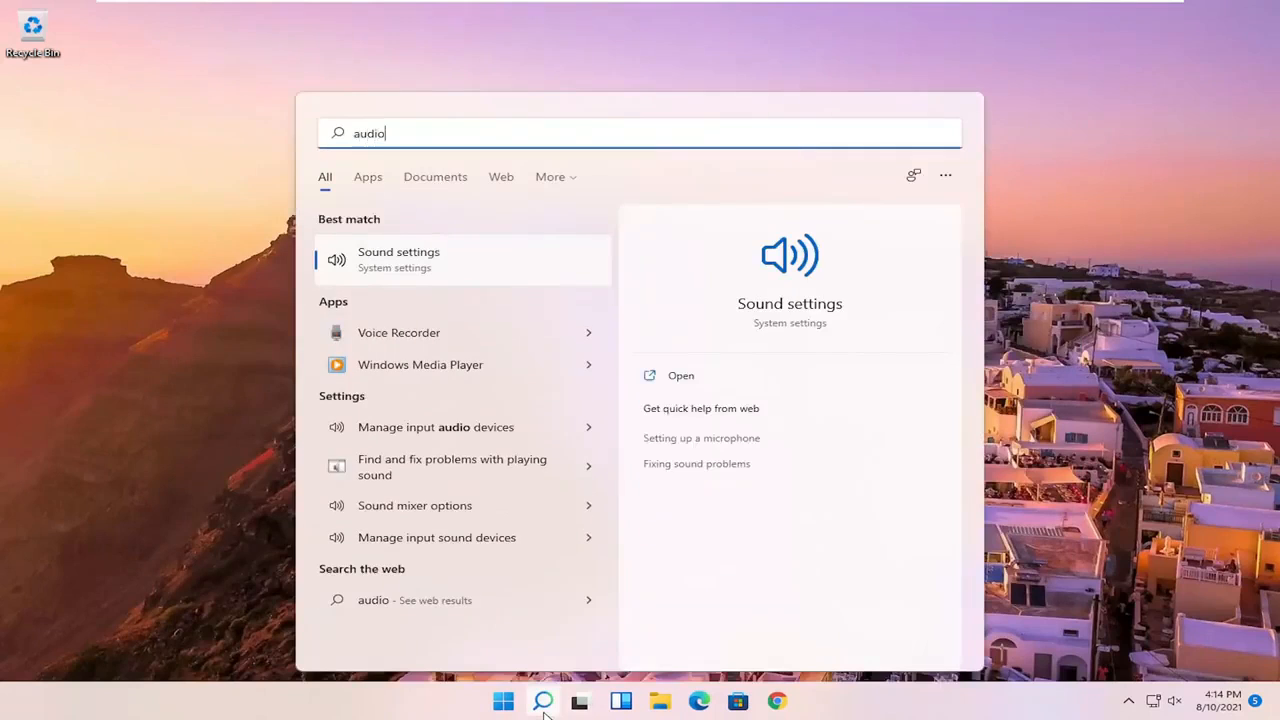
# Step: Dismiss search, make a second 0:02 recording, then close Voice Recorder to the desktop
pyautogui.click(398, 332)
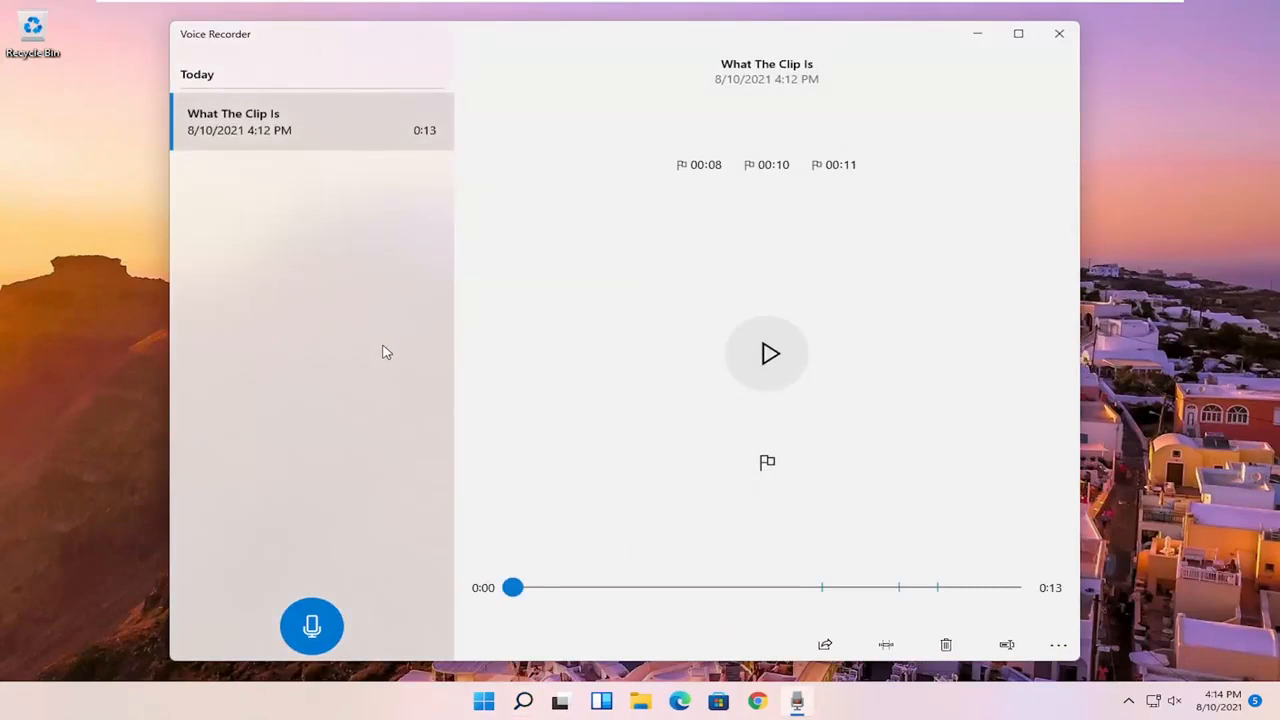
pyautogui.moveTo(704, 328)
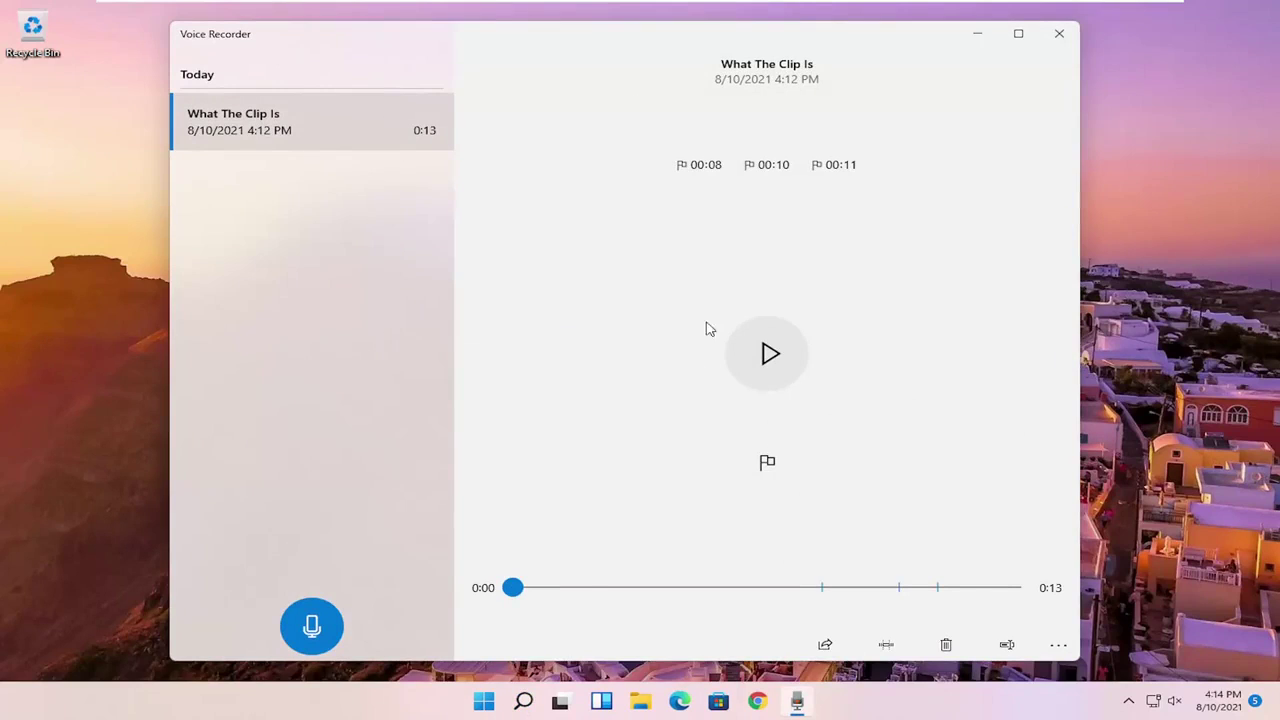
pyautogui.moveTo(342, 584)
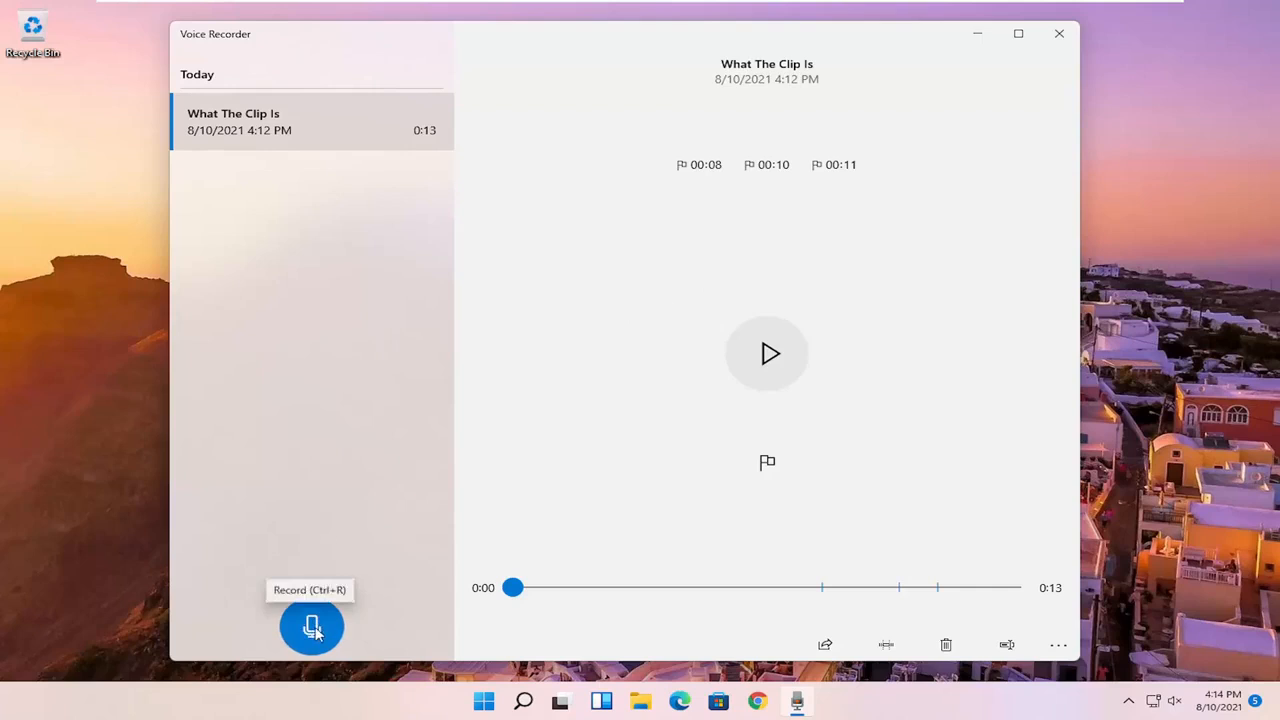
pyautogui.click(312, 624)
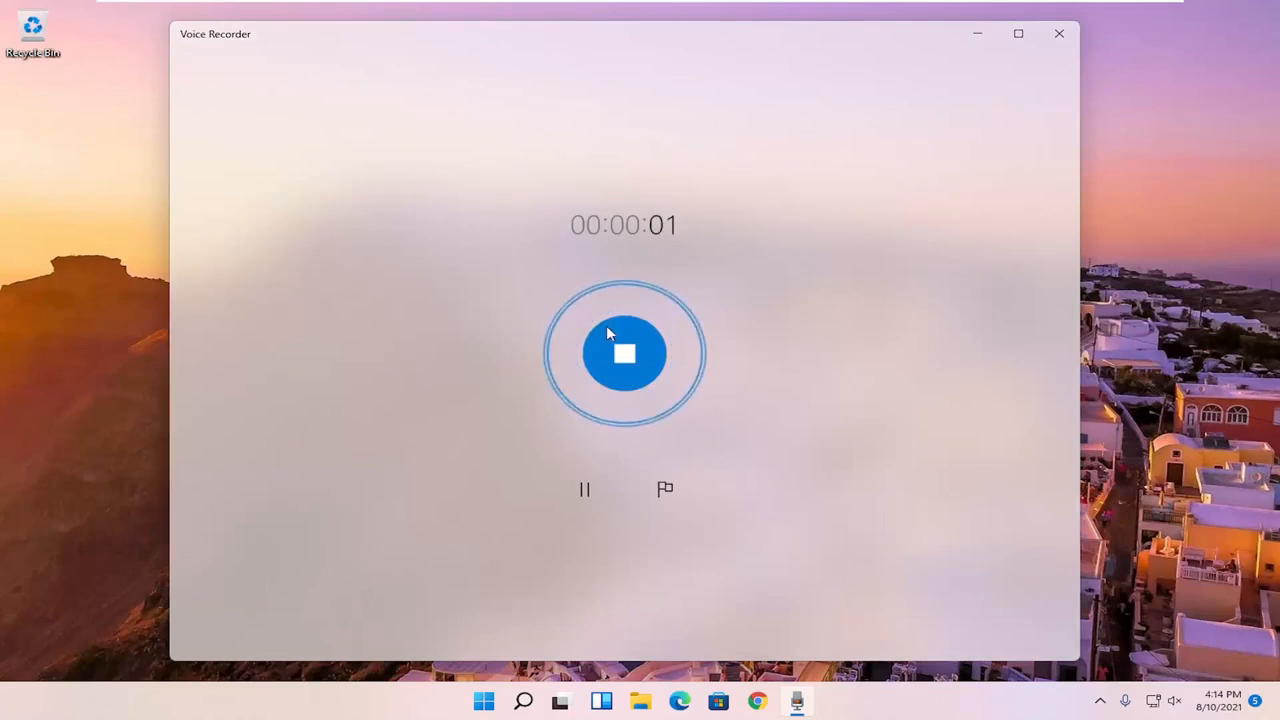
pyautogui.click(624, 352)
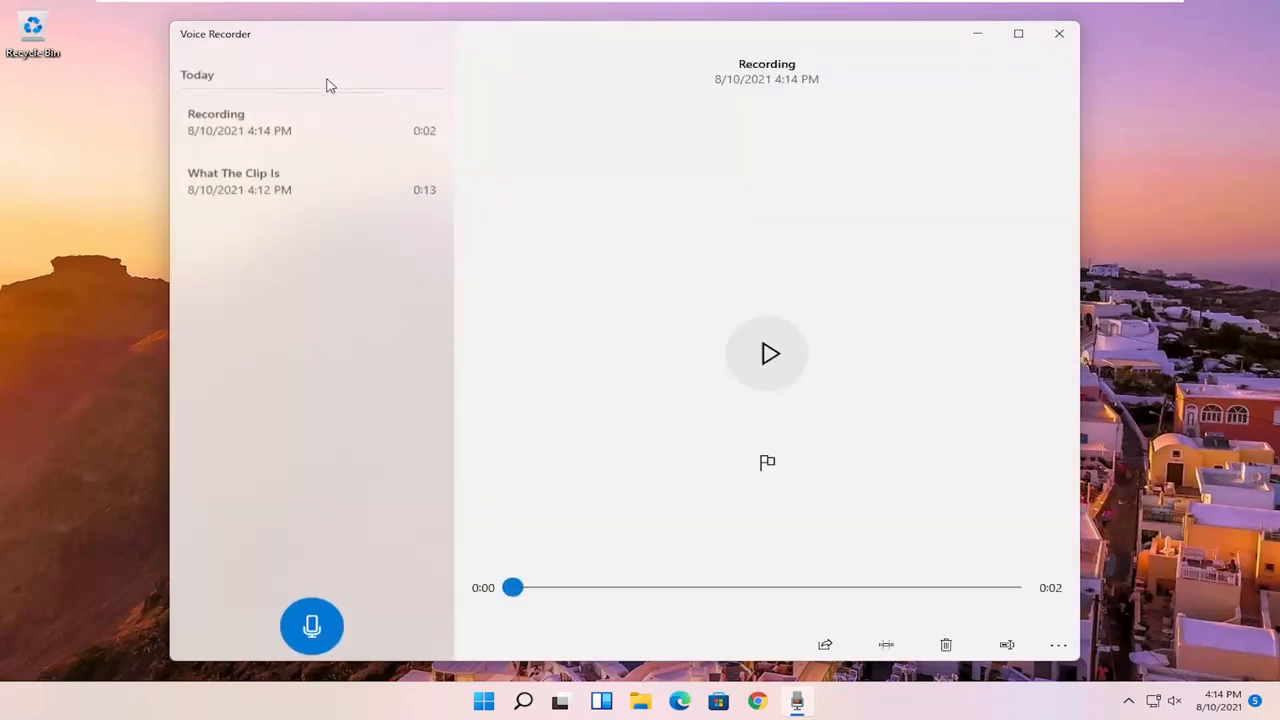
pyautogui.moveTo(1060, 34)
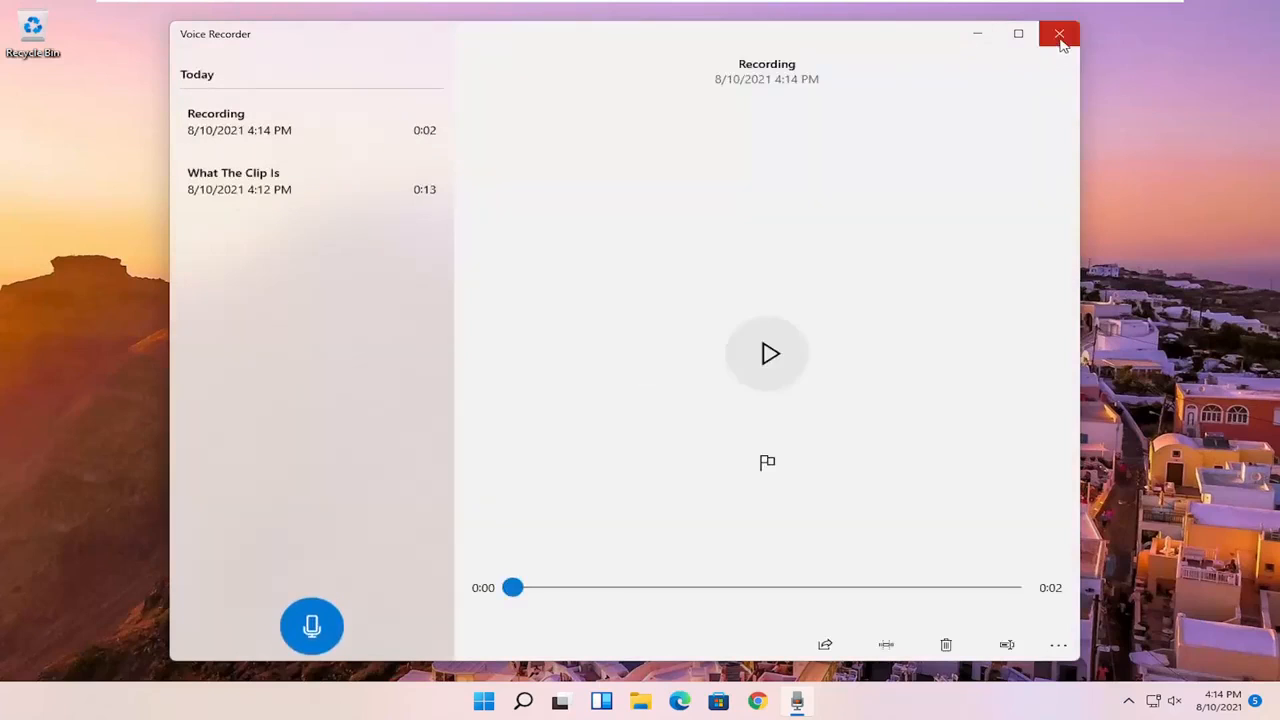
pyautogui.click(1060, 34)
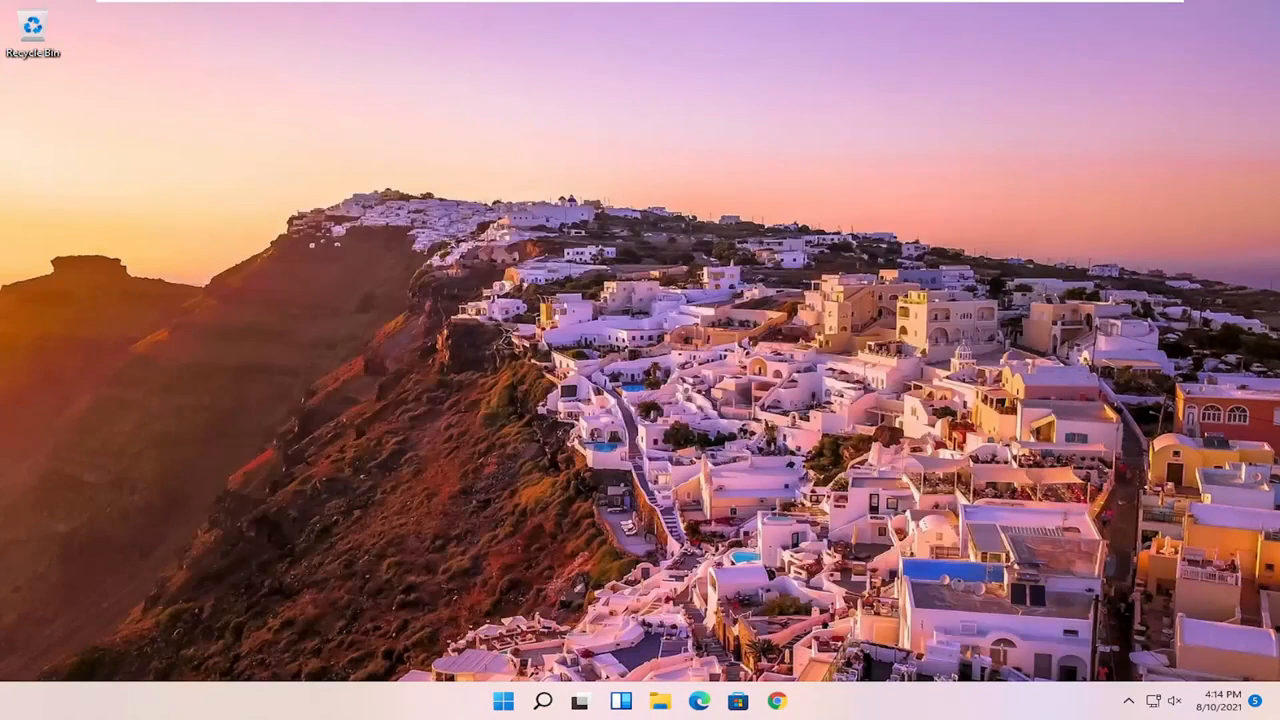